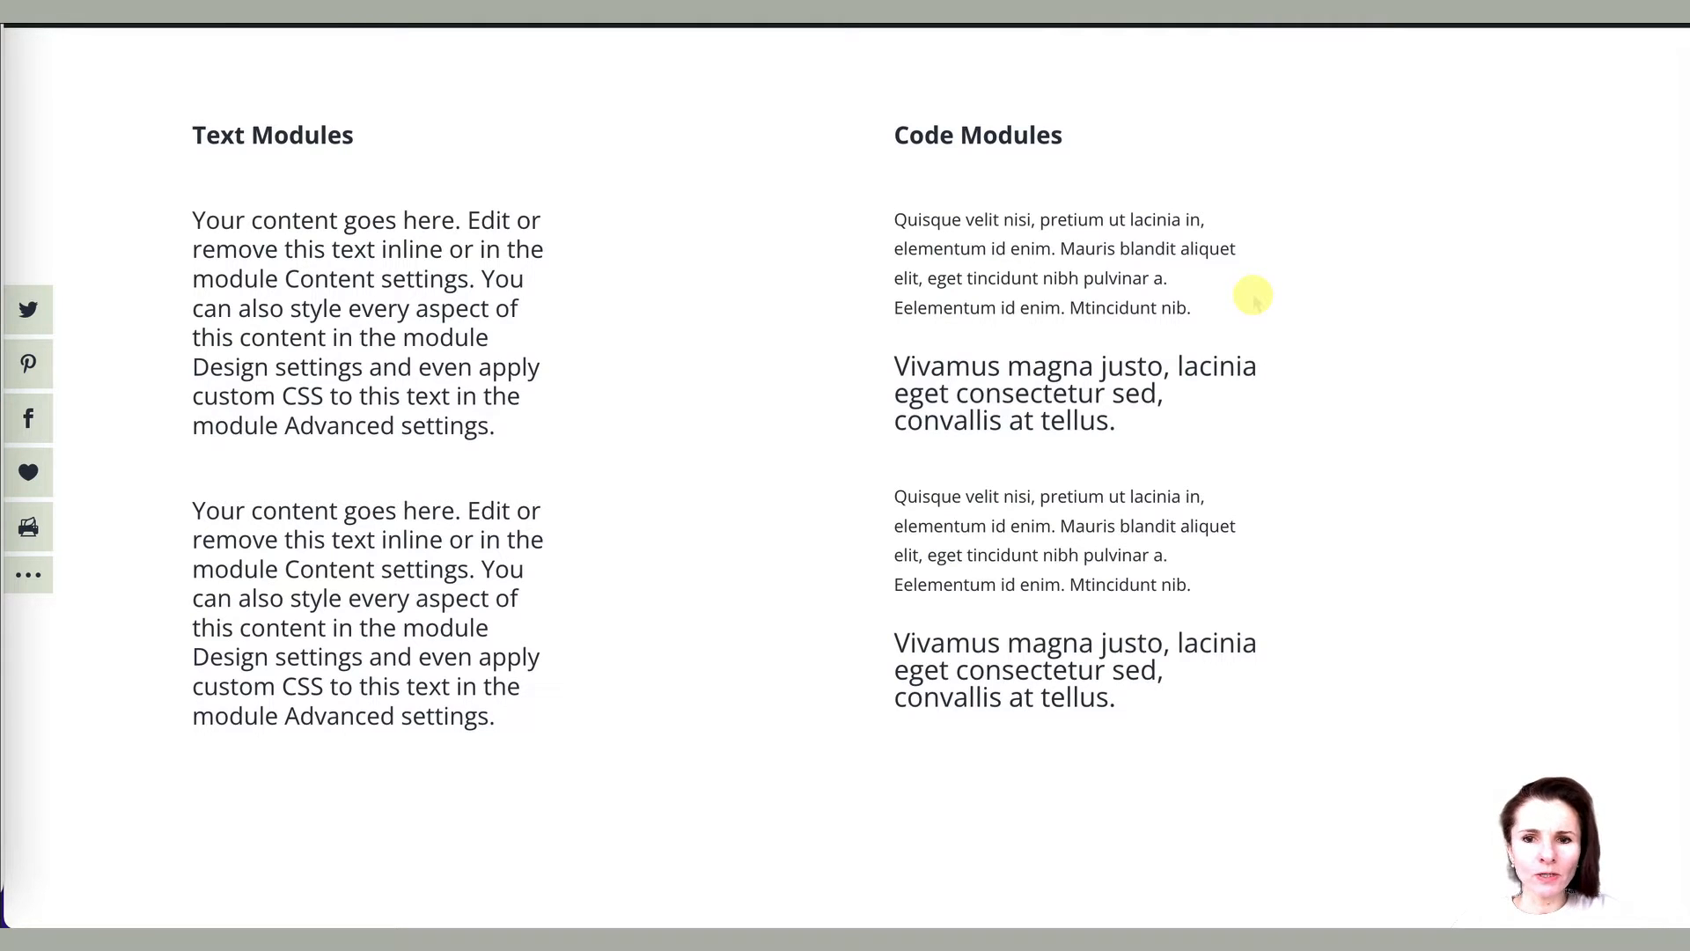
mouse_move(690, 132)
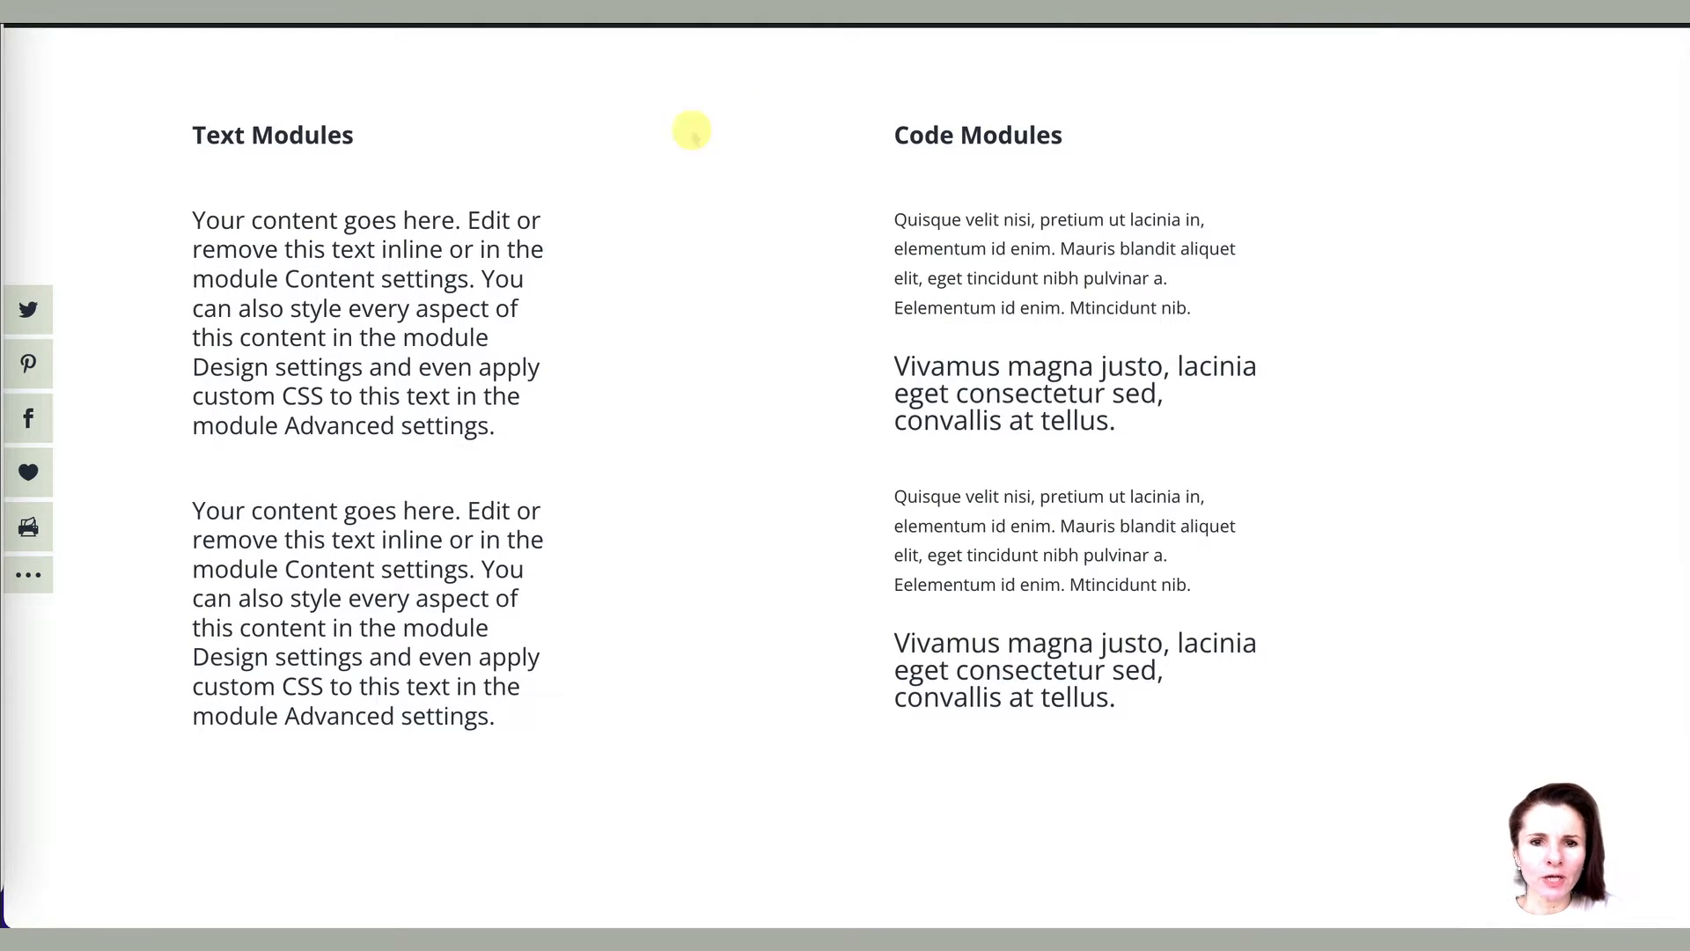
mouse_move(183, 703)
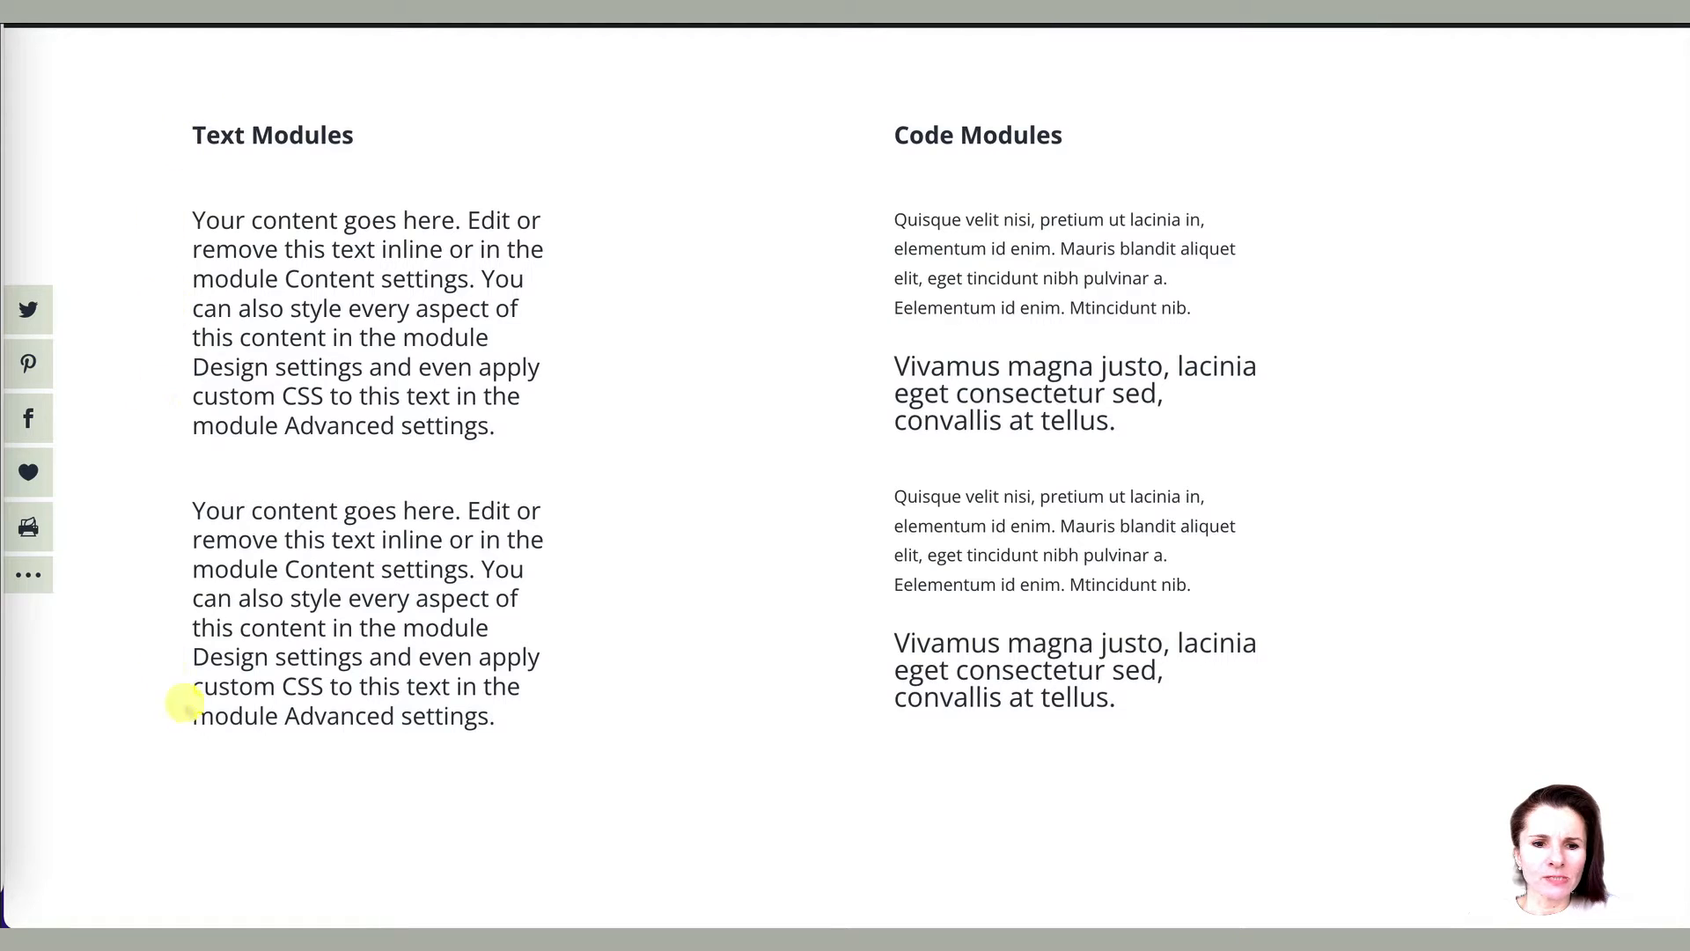
mouse_move(1303, 316)
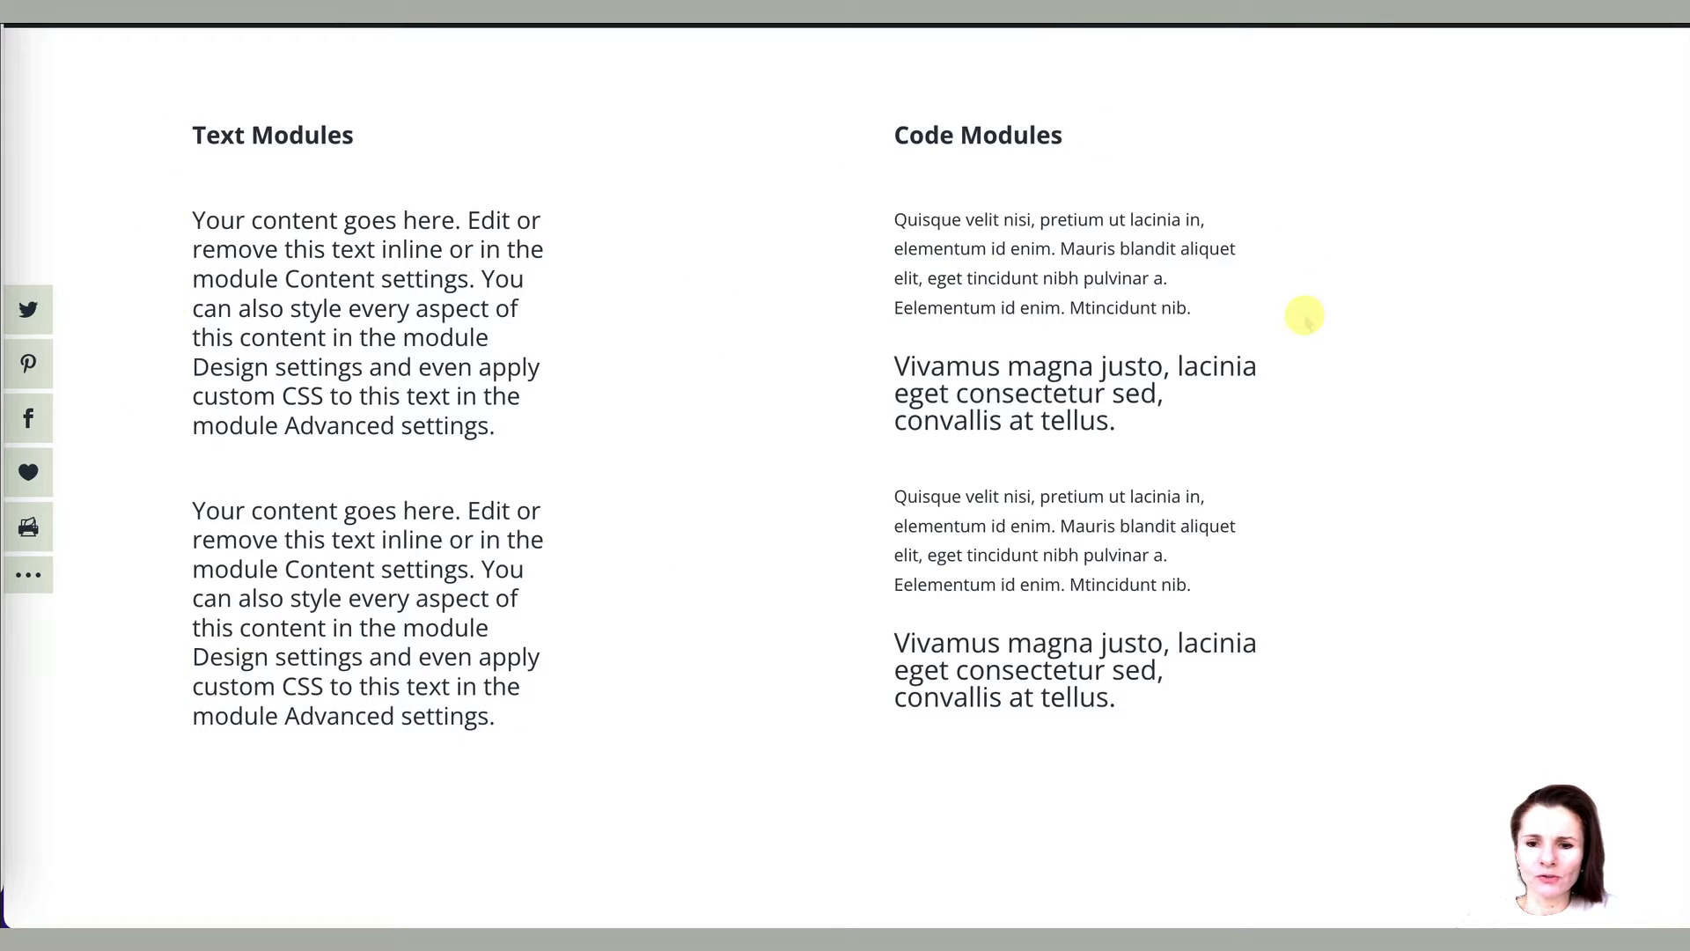
mouse_move(748, 254)
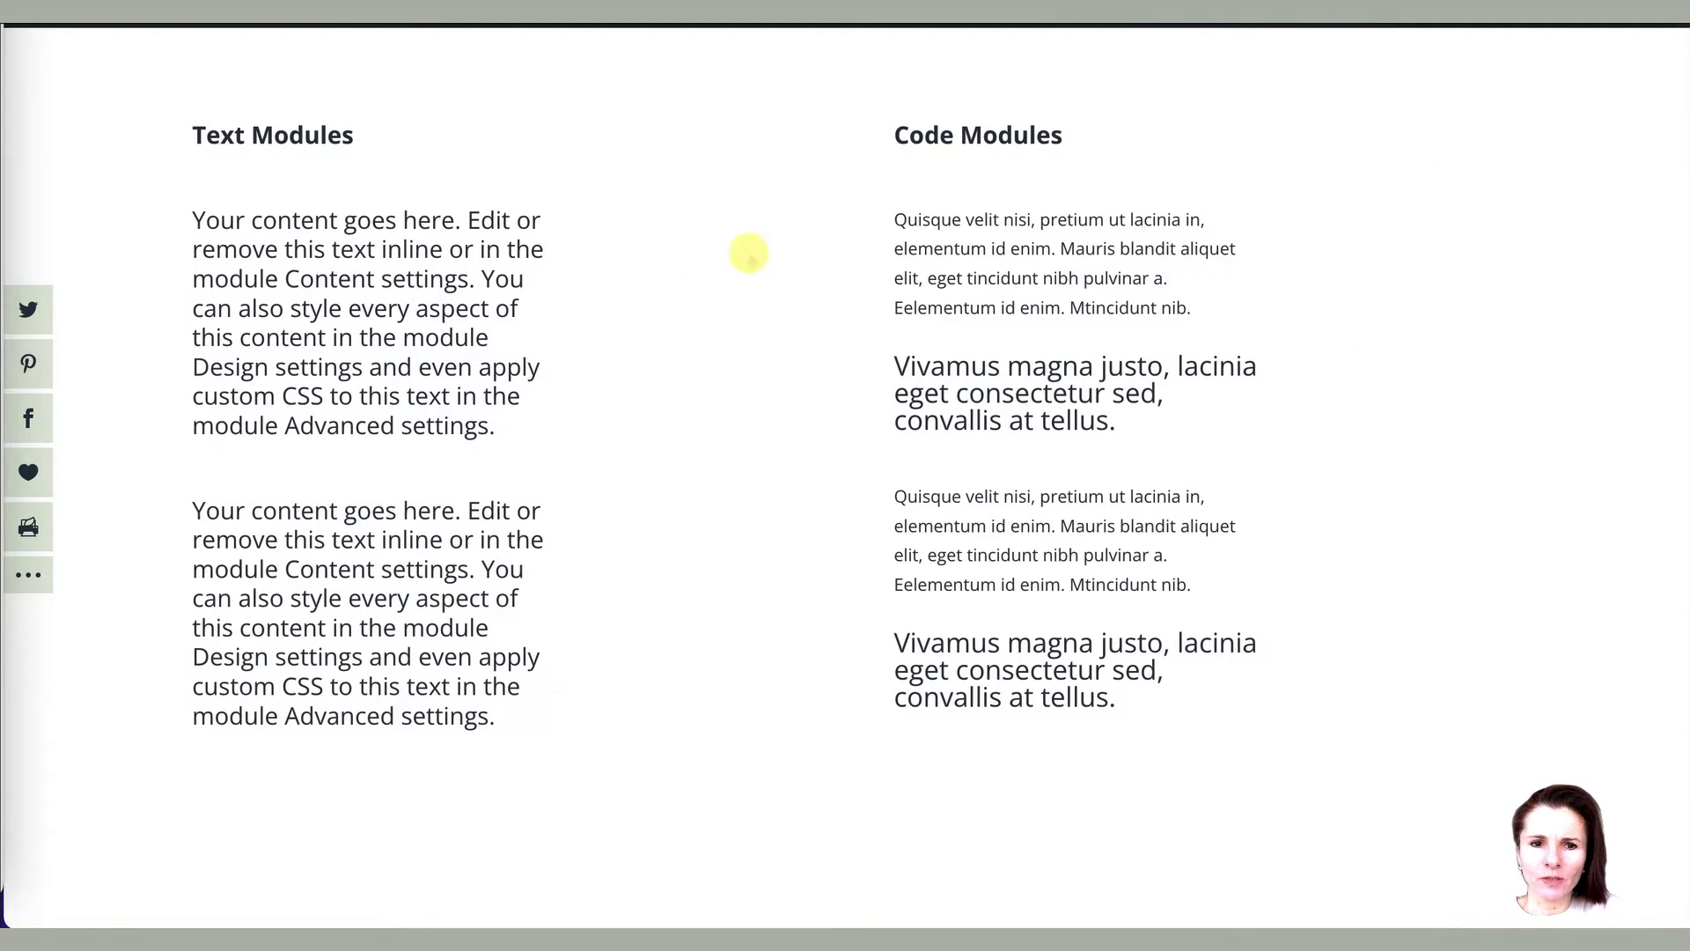
mouse_move(366, 252)
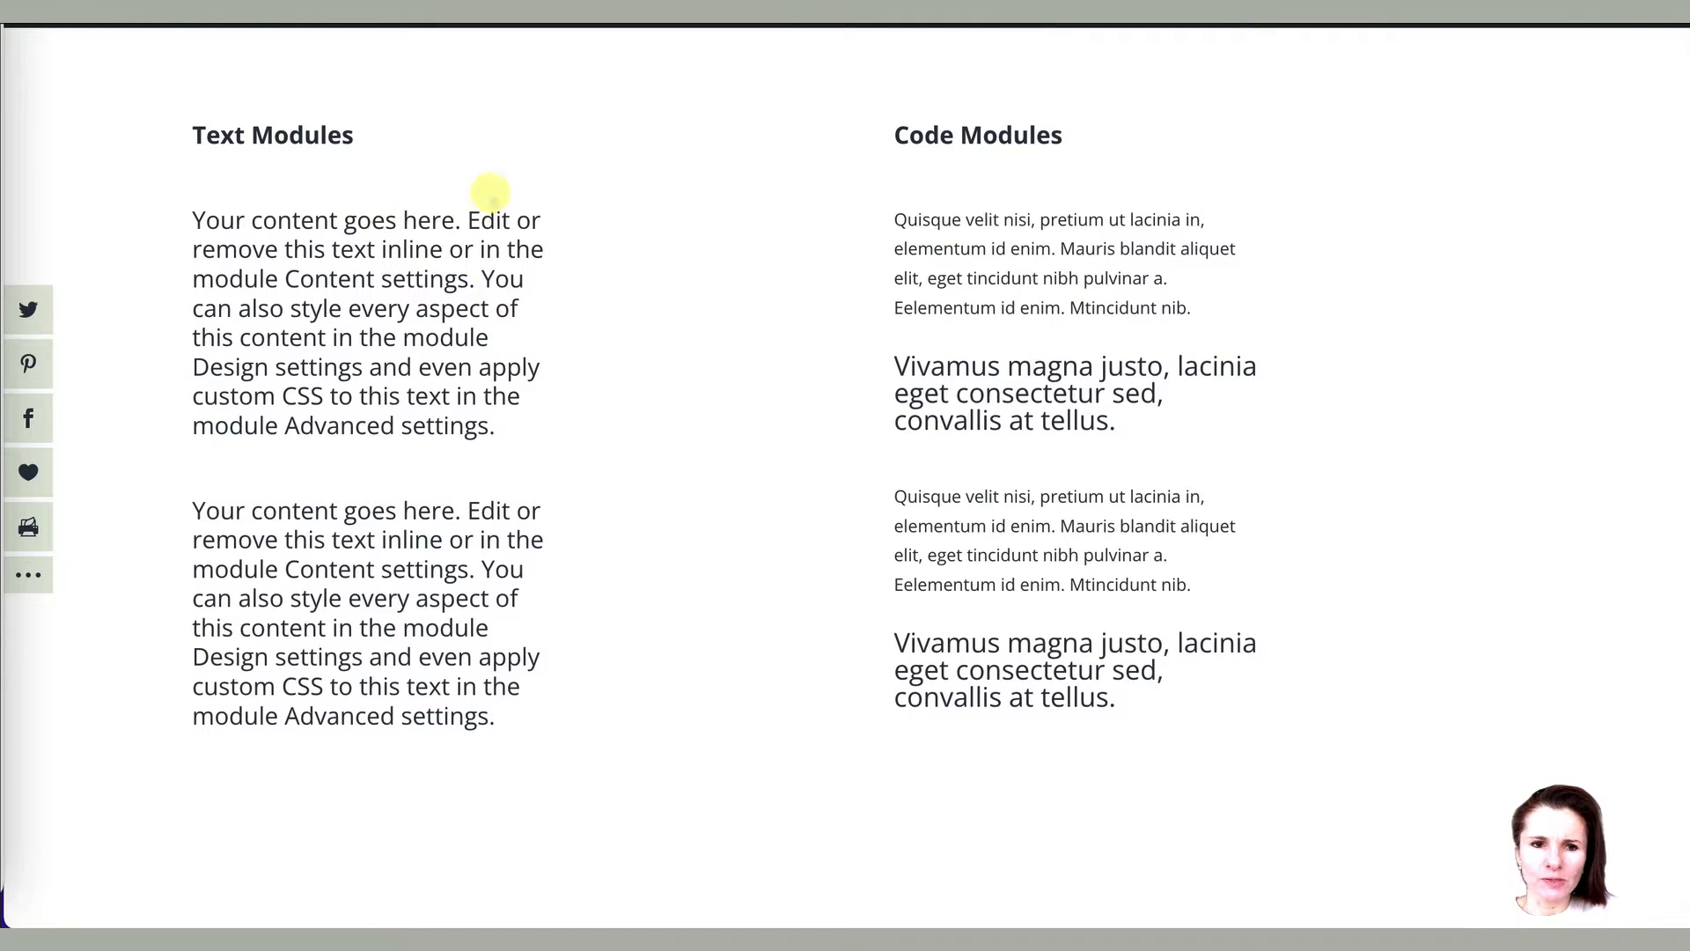
mouse_move(690, 122)
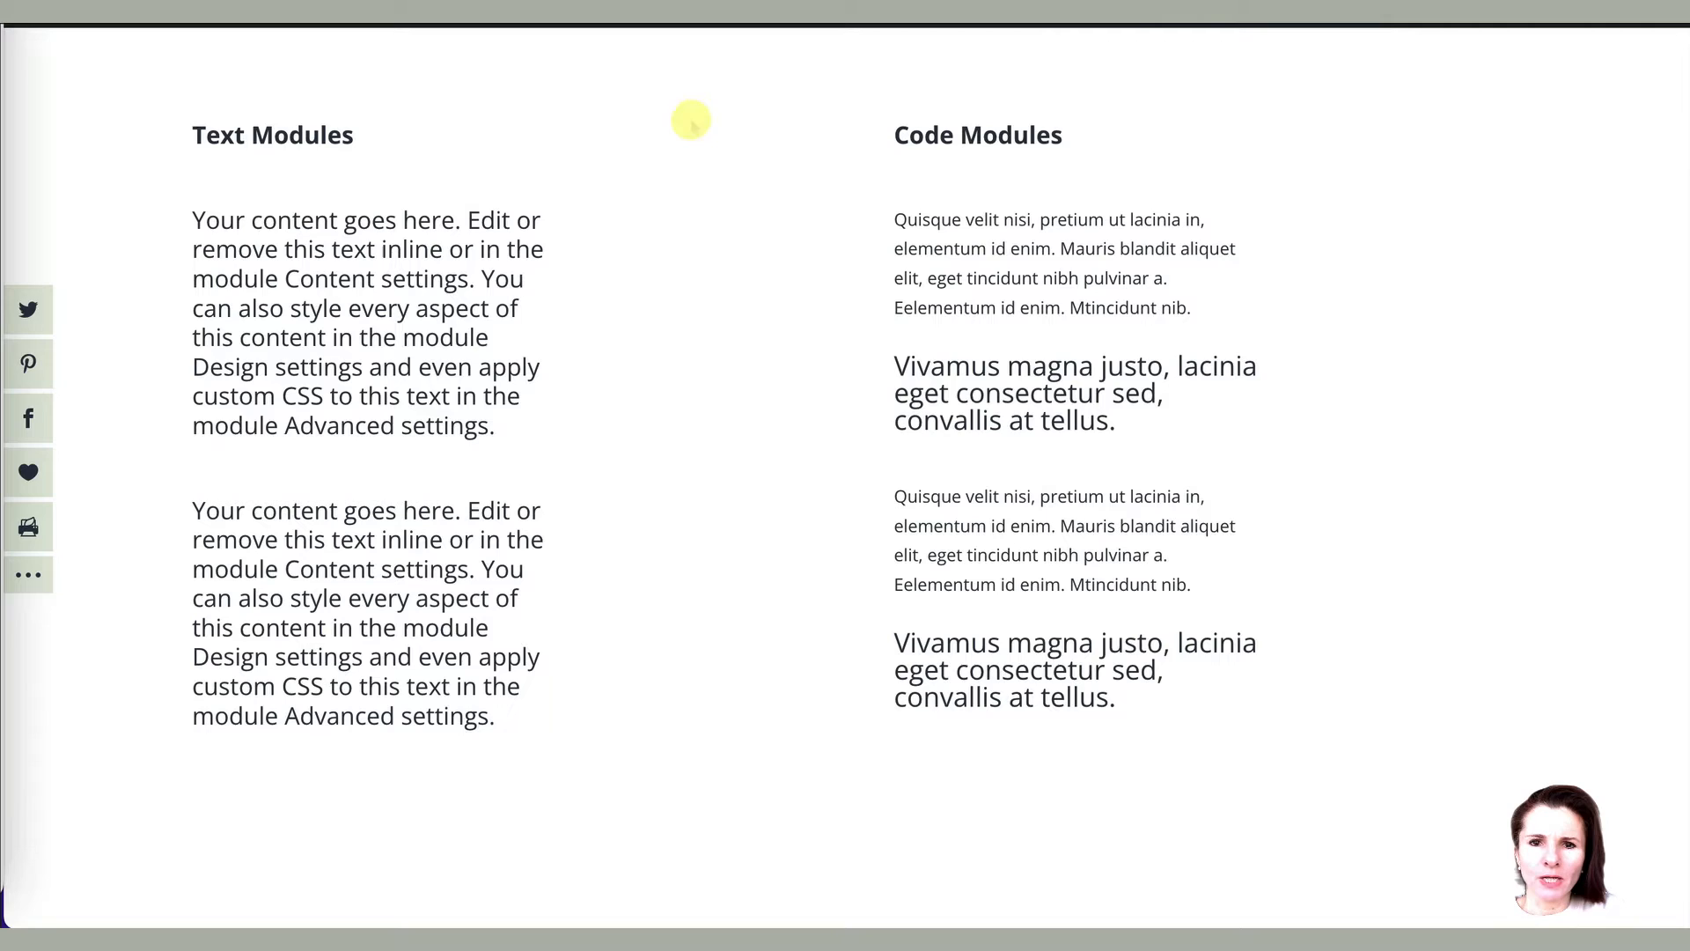
mouse_move(708, 65)
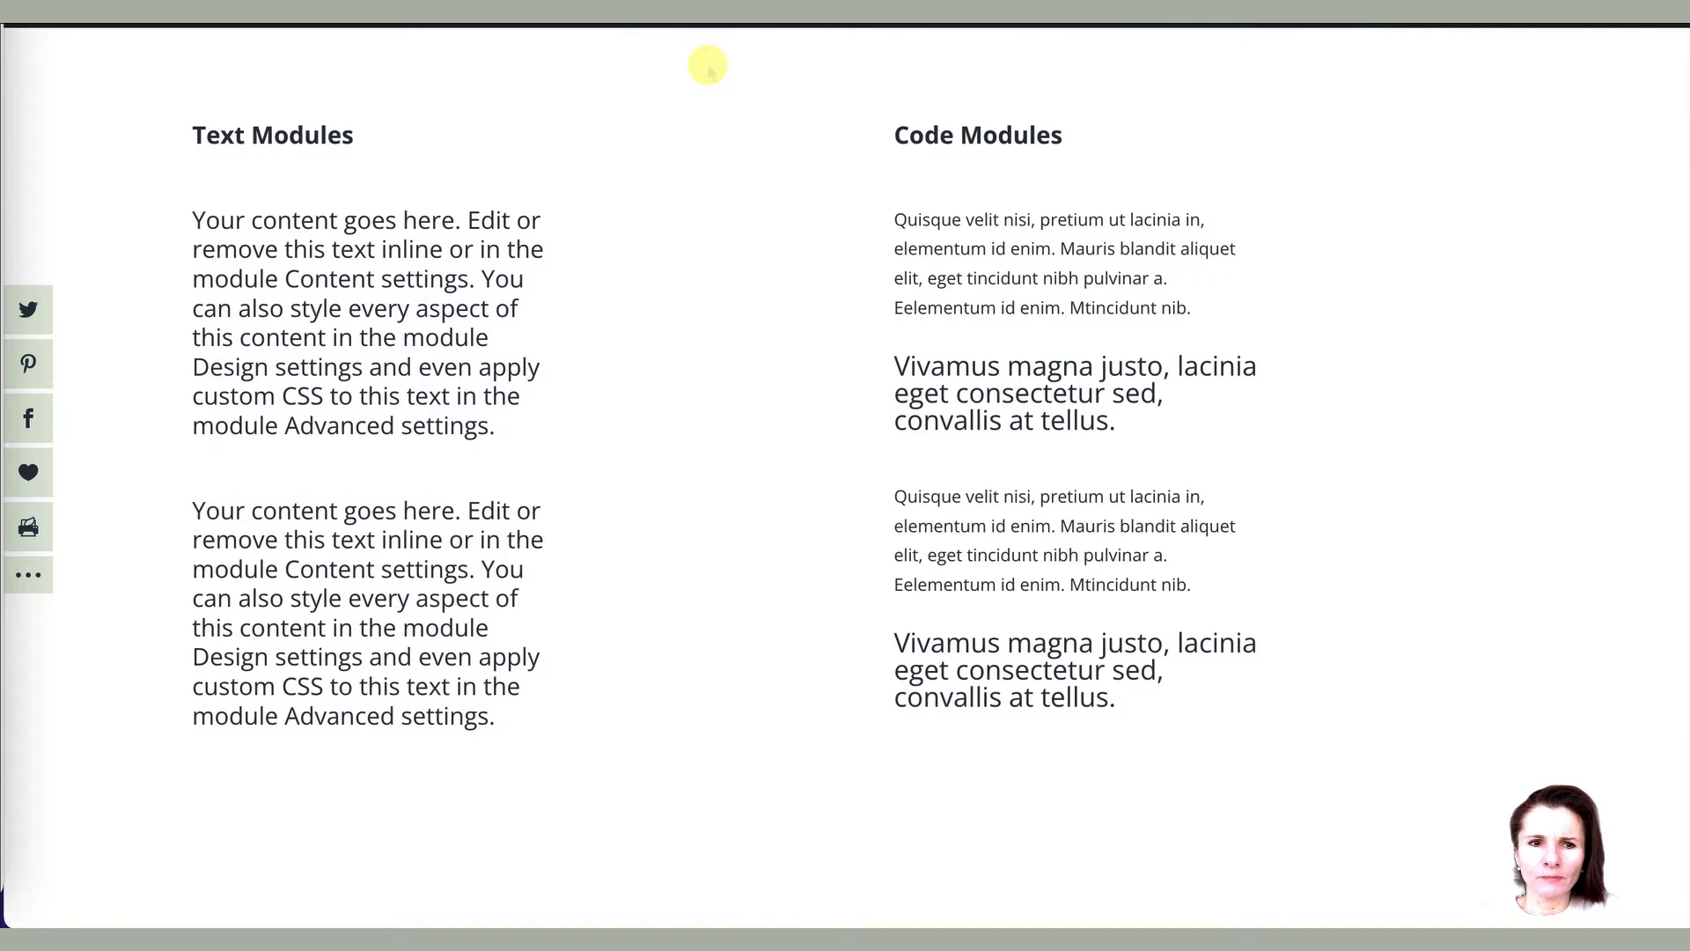
mouse_move(746, 30)
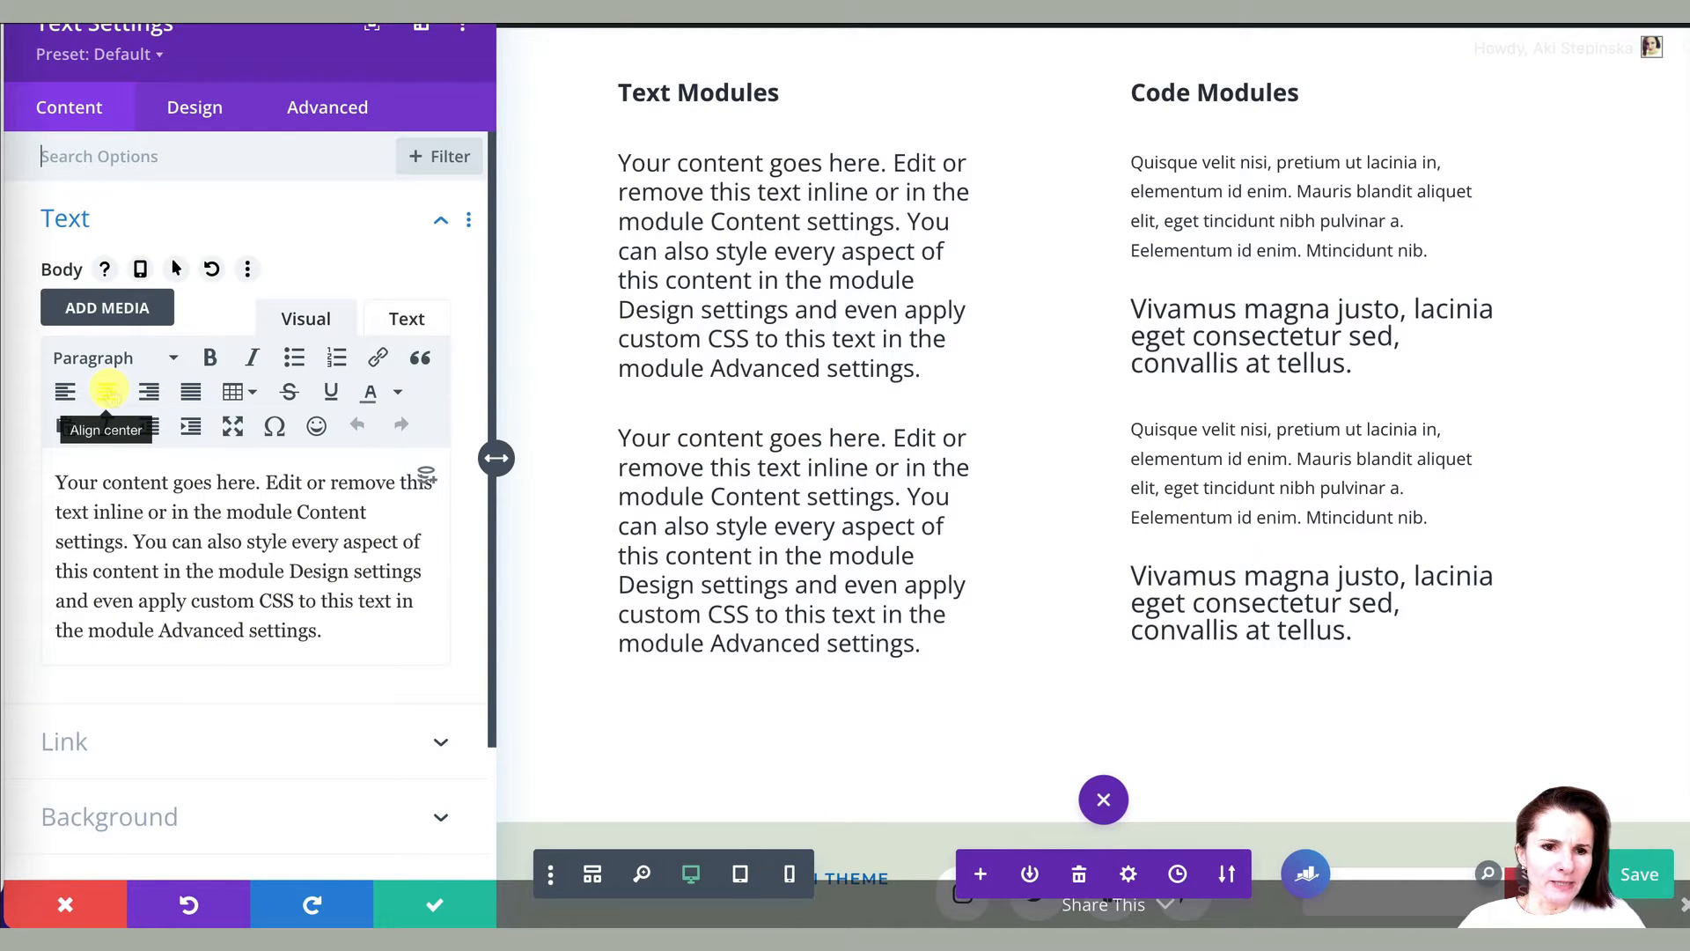
Step: Center-align the first text module's paragraph and move on to its Design settings
left_click(106, 391)
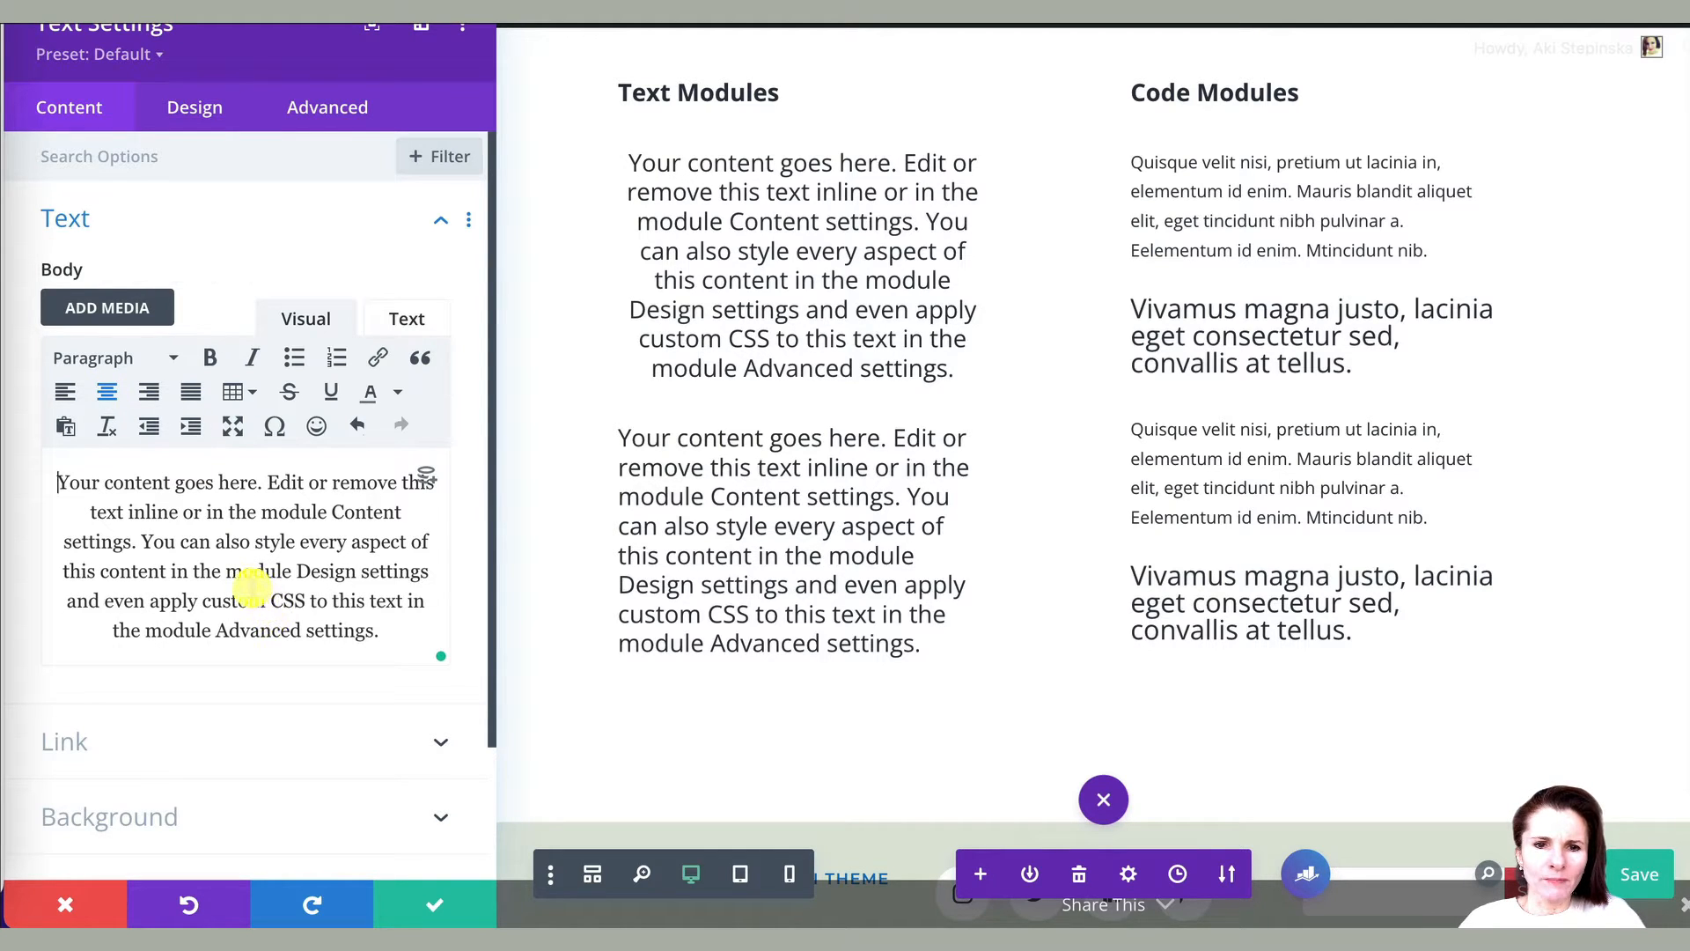
mouse_move(291, 544)
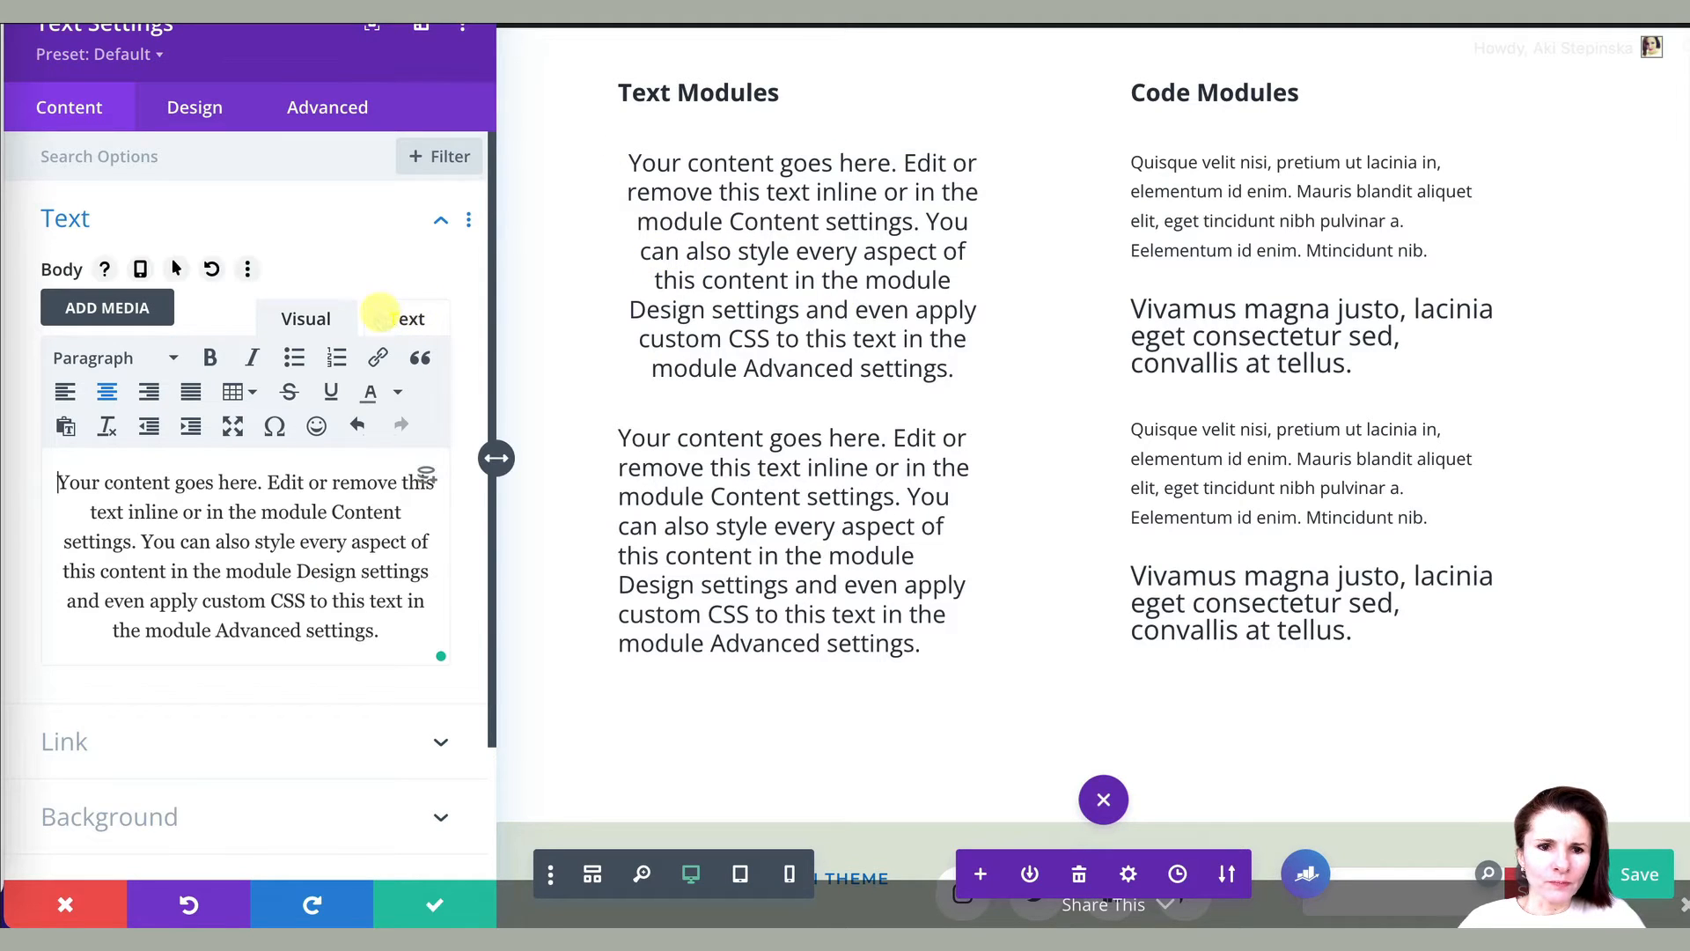
left_click(194, 107)
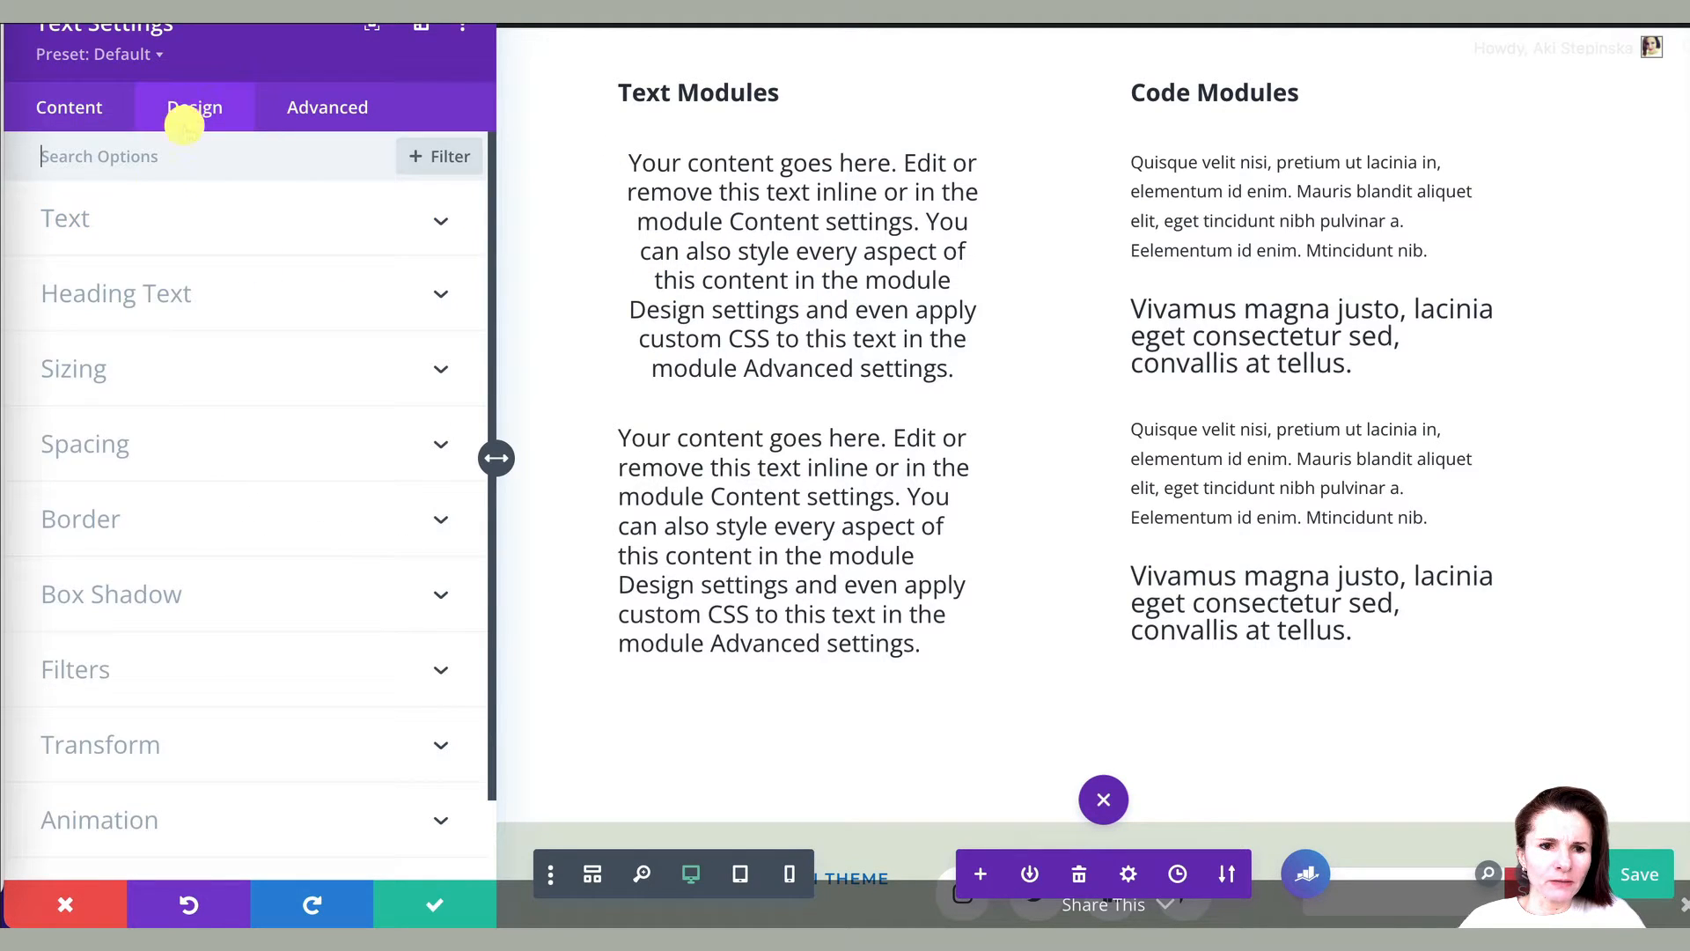
Step: Set the 300px text module's Module Alignment to center under Sizing and save it
left_click(74, 368)
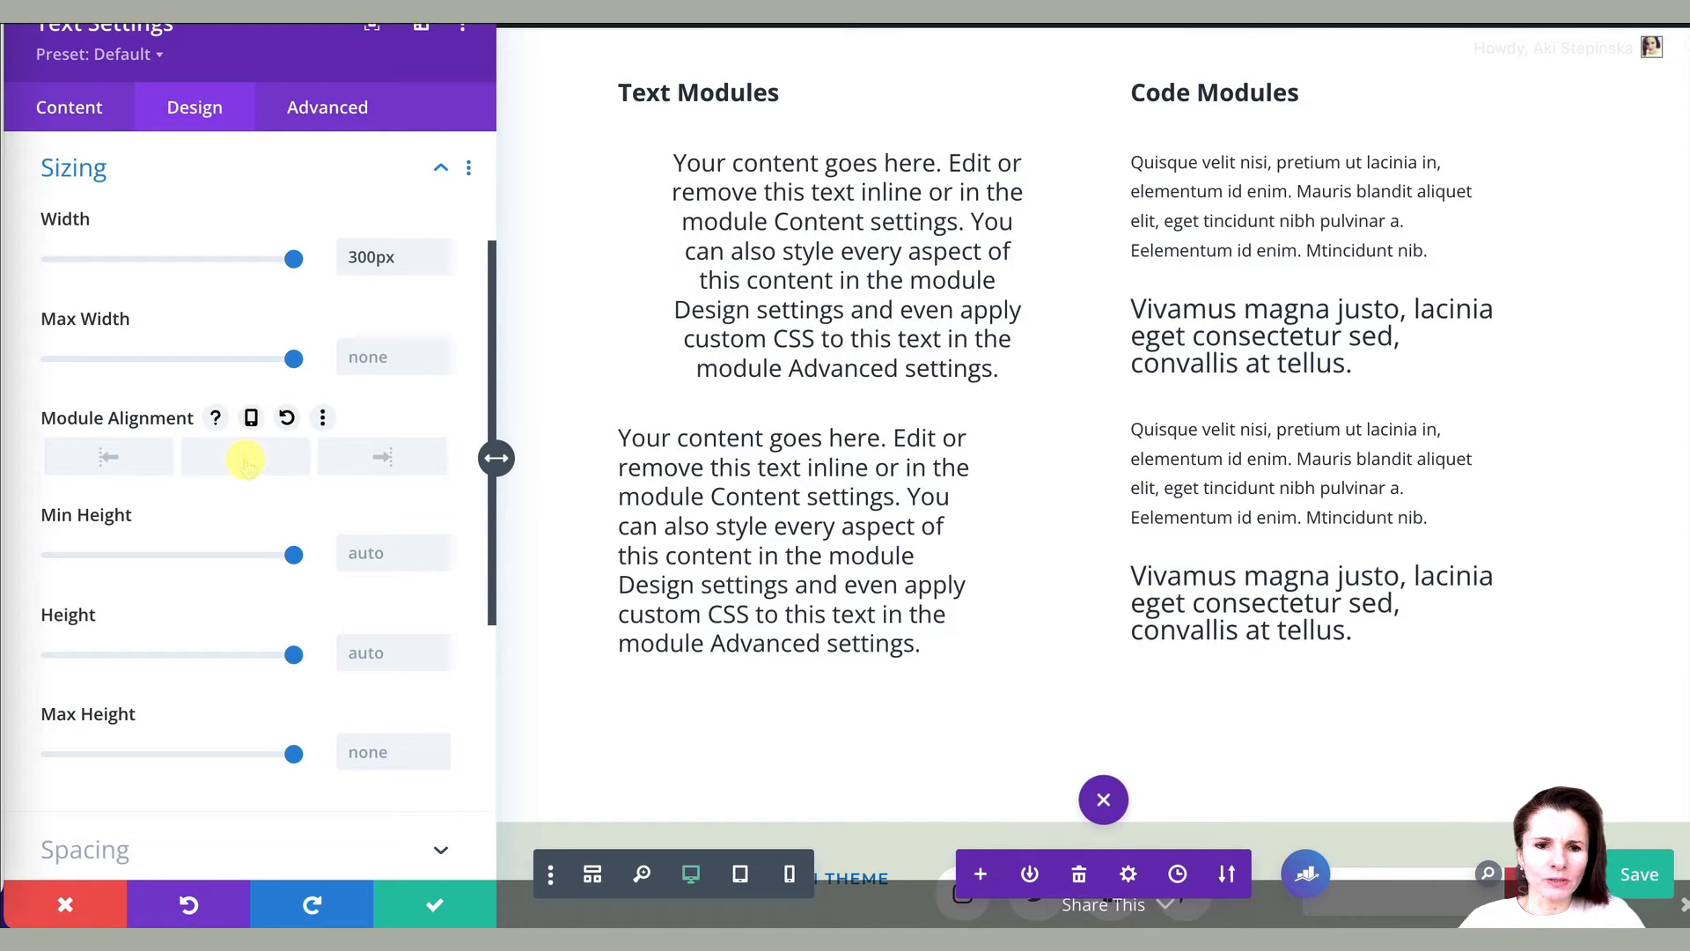
left_click(245, 455)
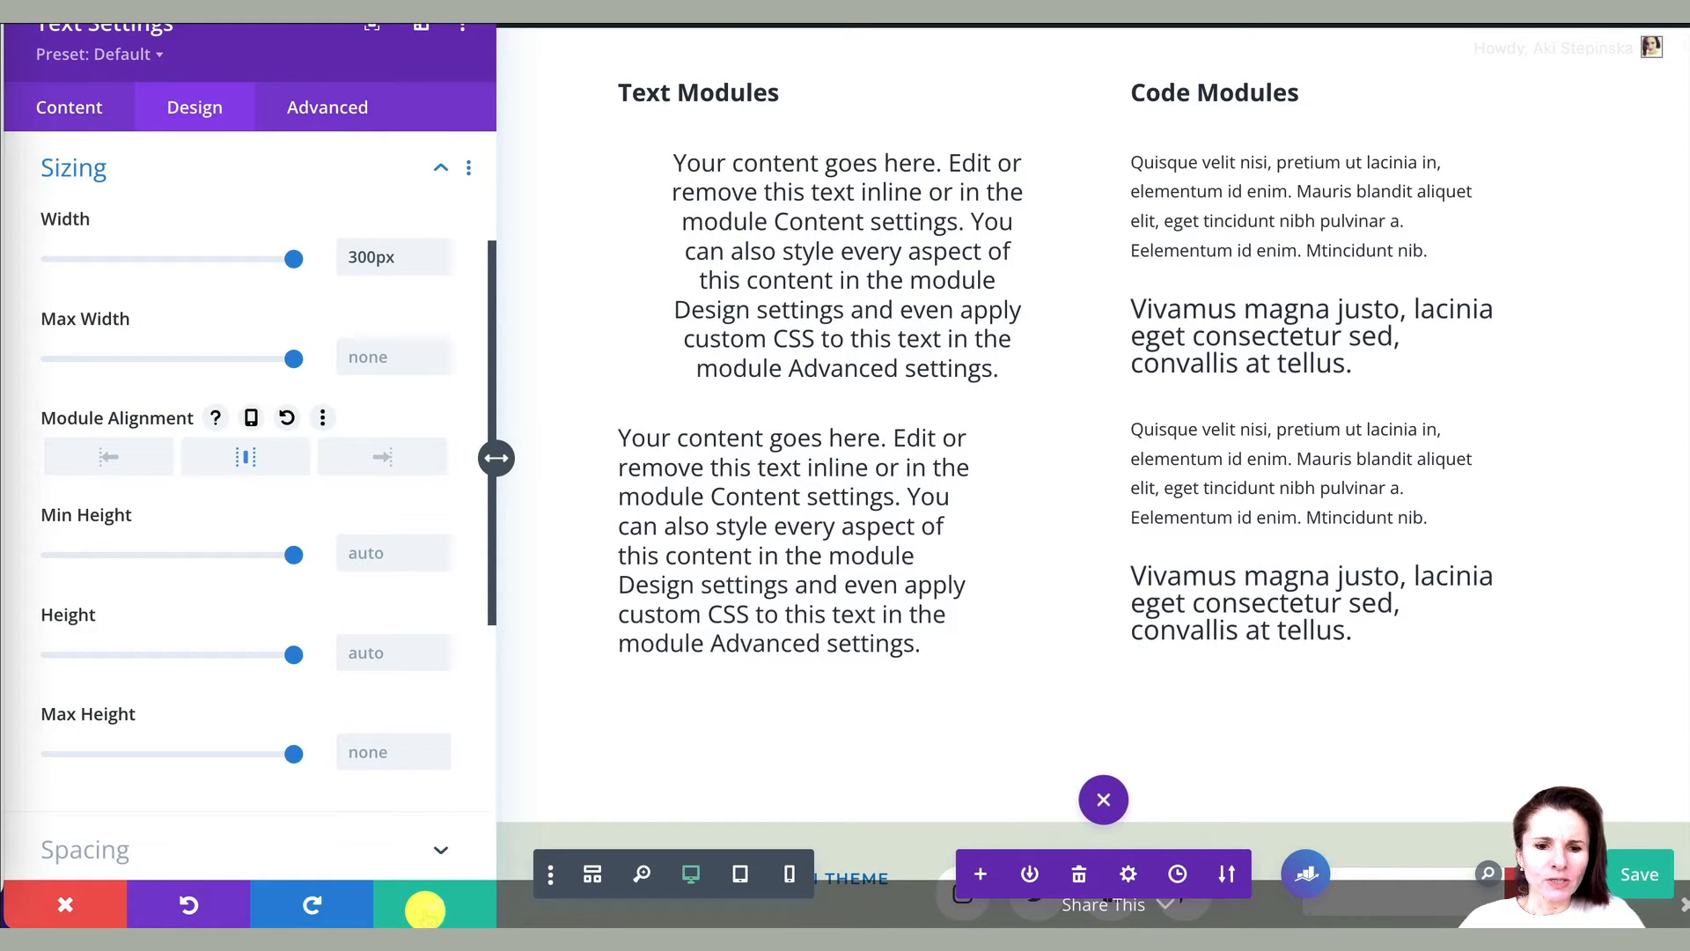
left_click(1102, 800)
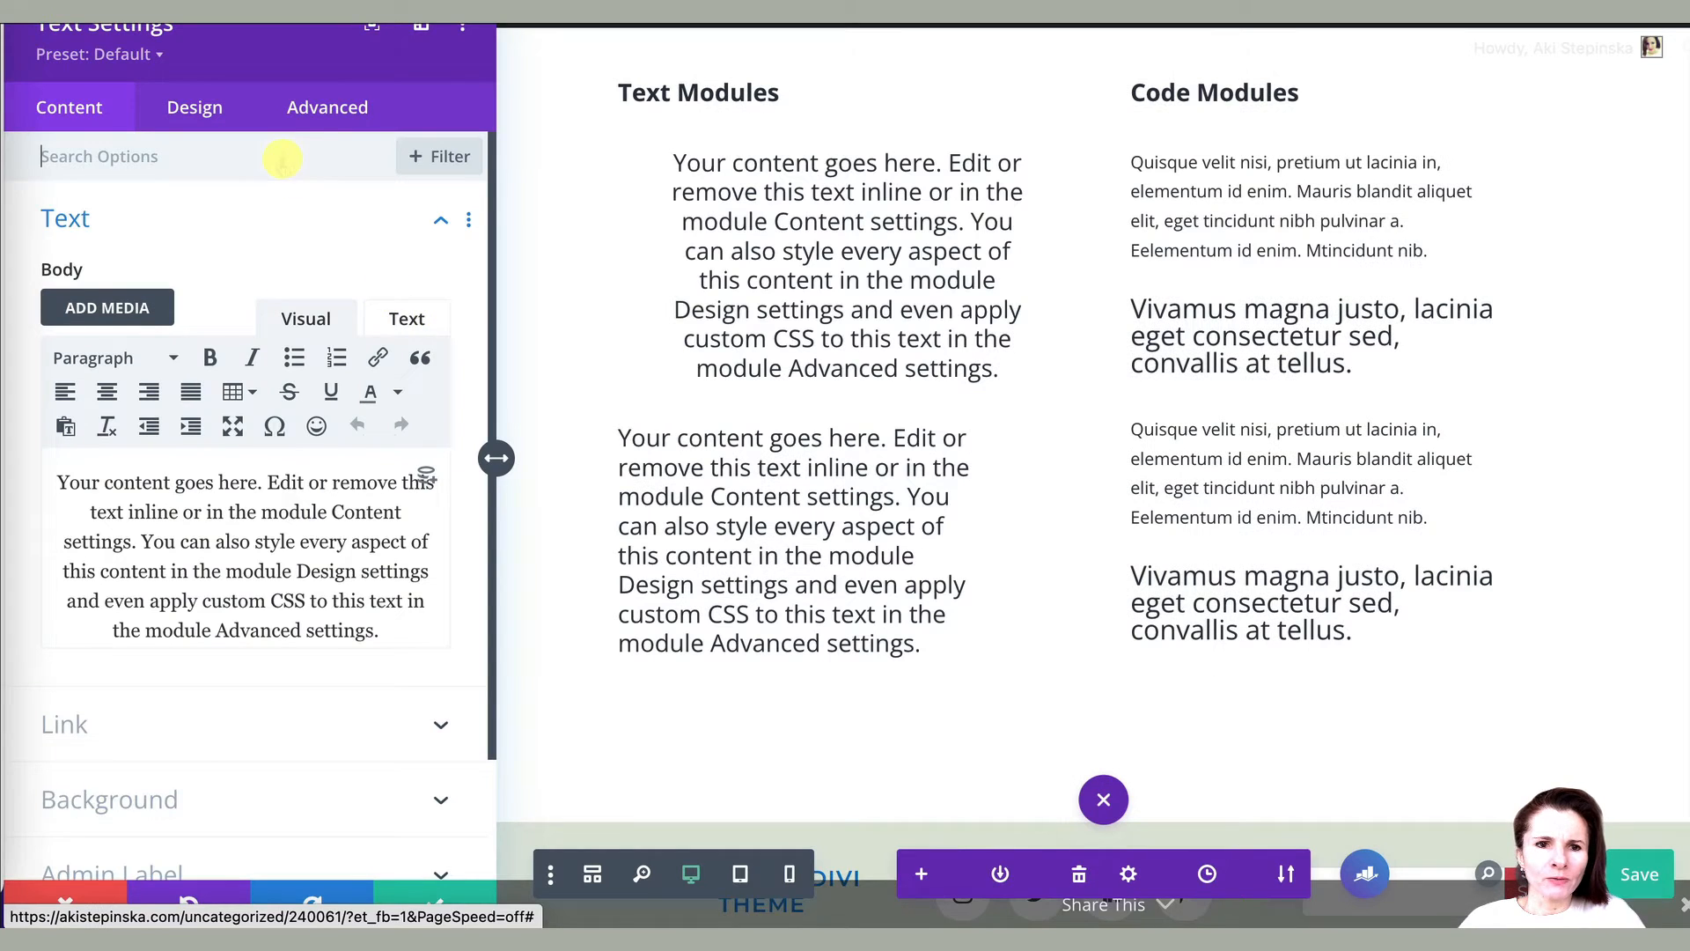
Step: Add 'text-align: center !important;' to the text module's Main Element custom CSS
left_click(328, 107)
type("t")
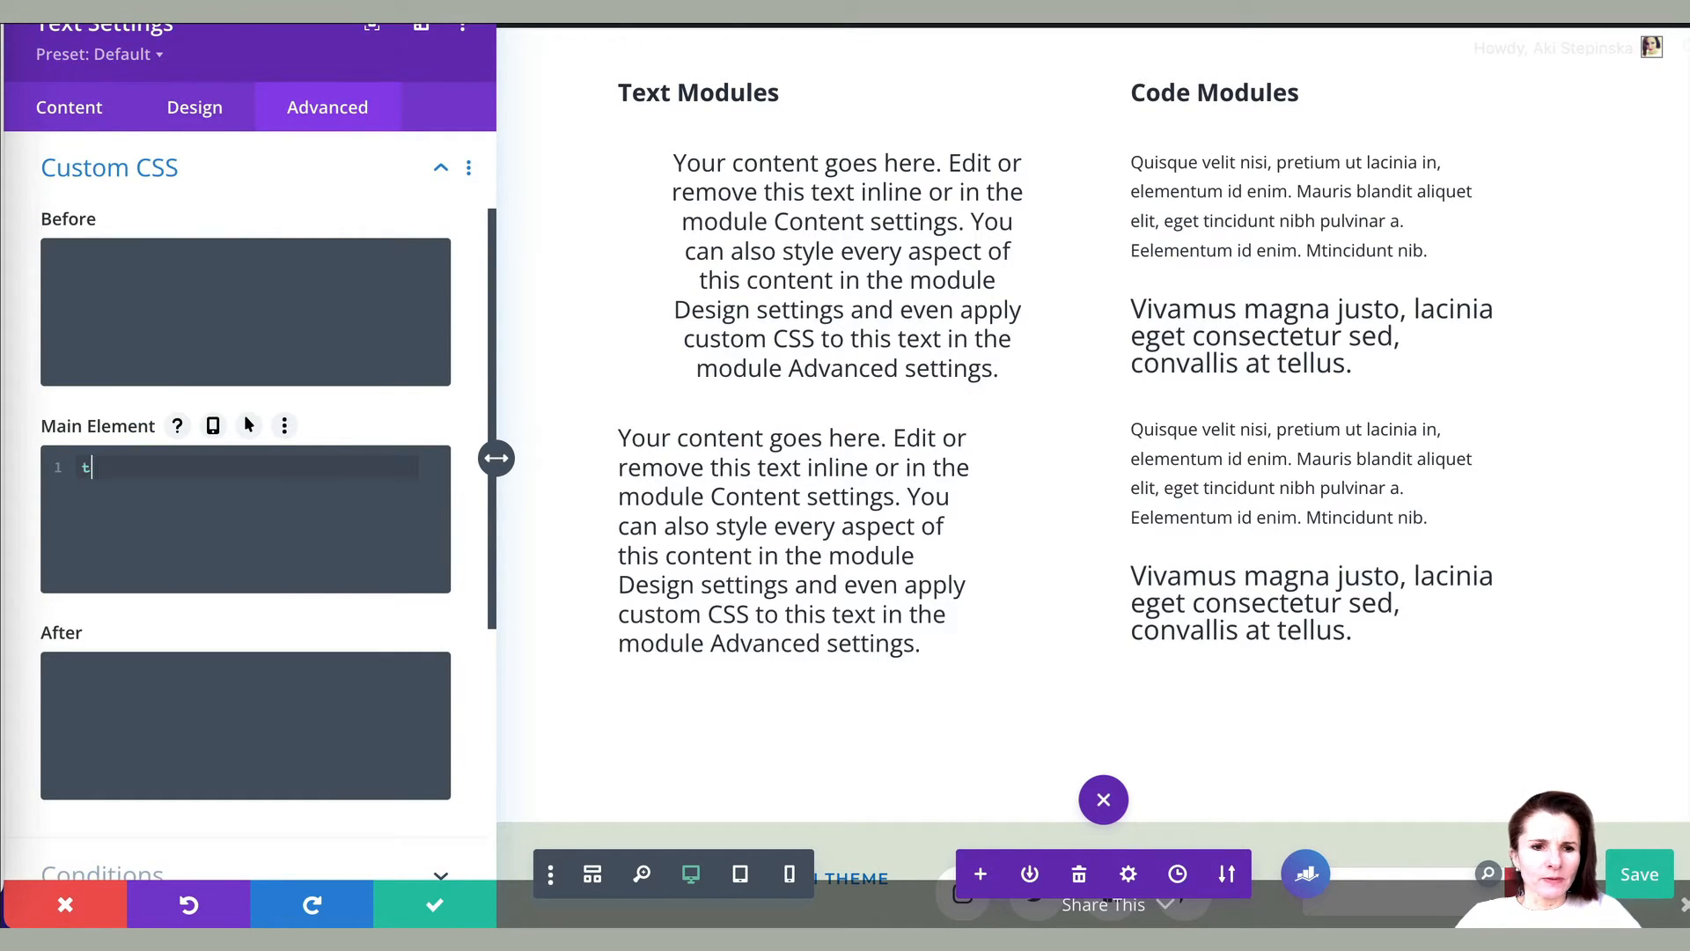
type("ext-align: c")
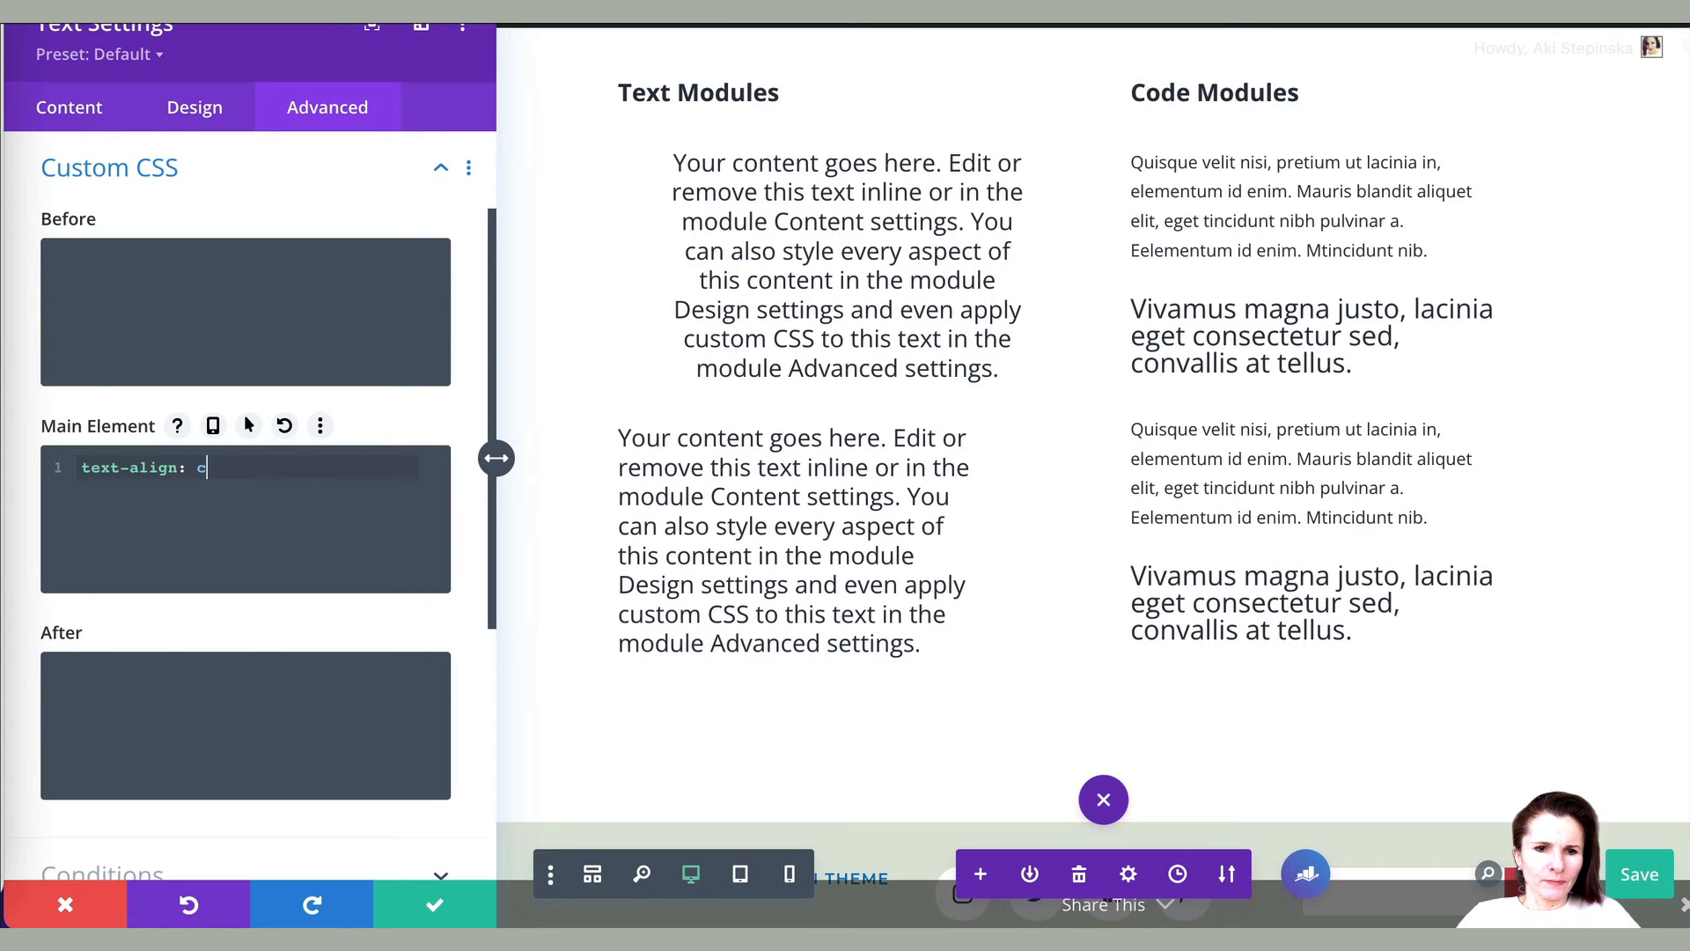
type("enter !")
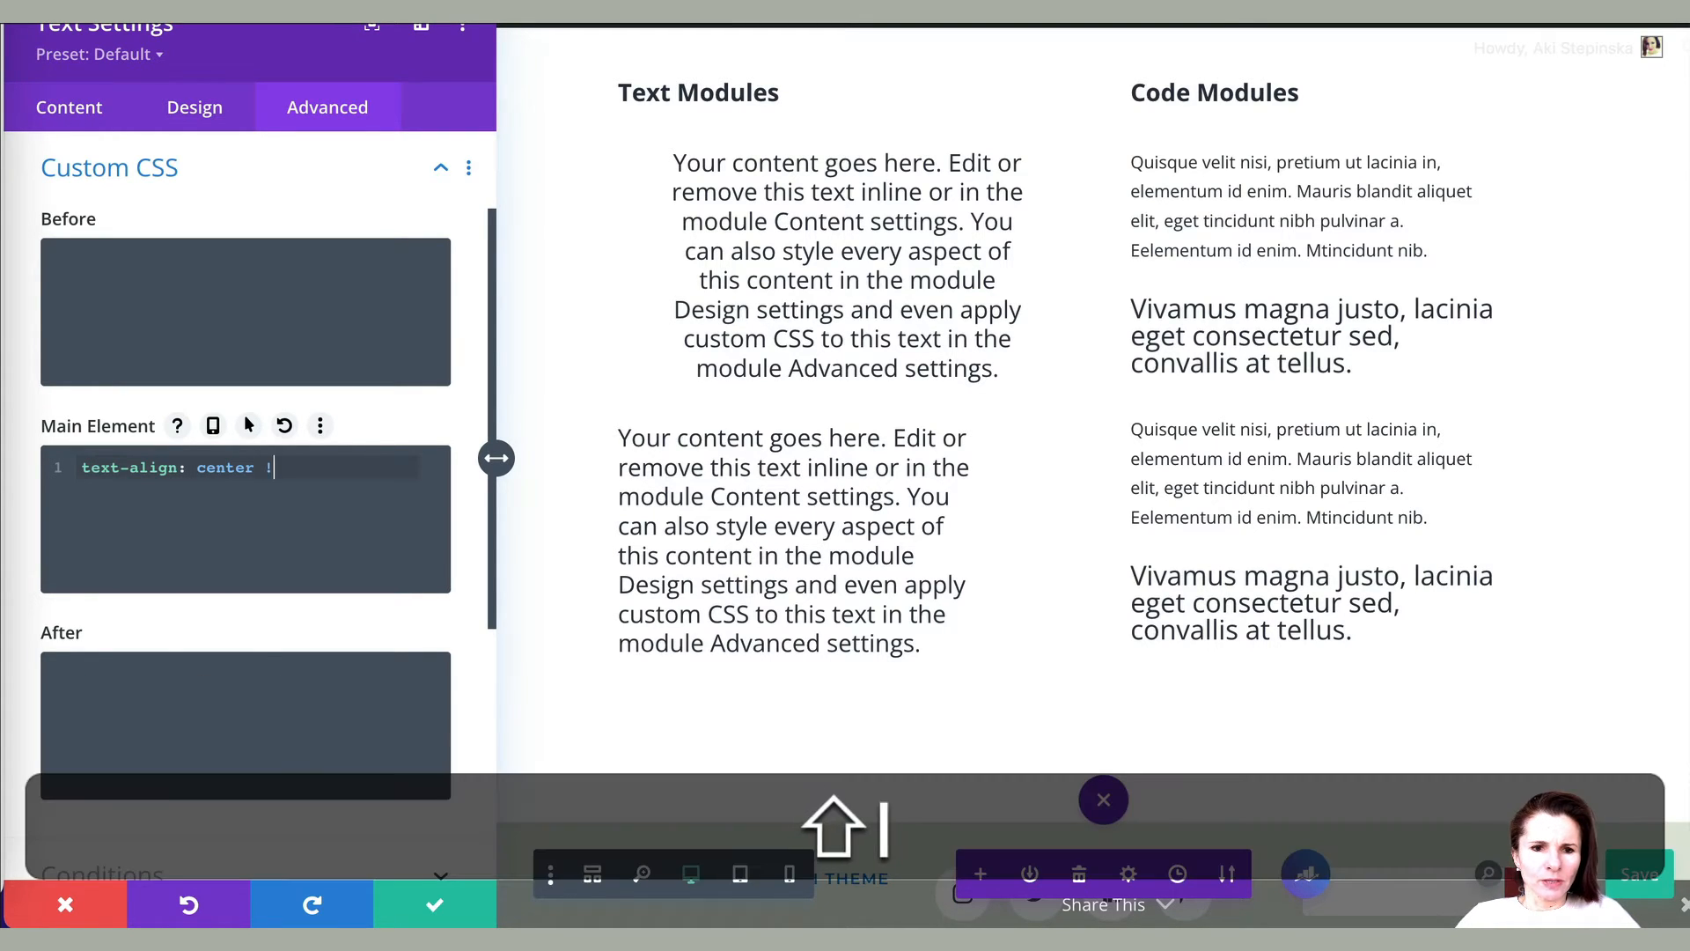
type("importa")
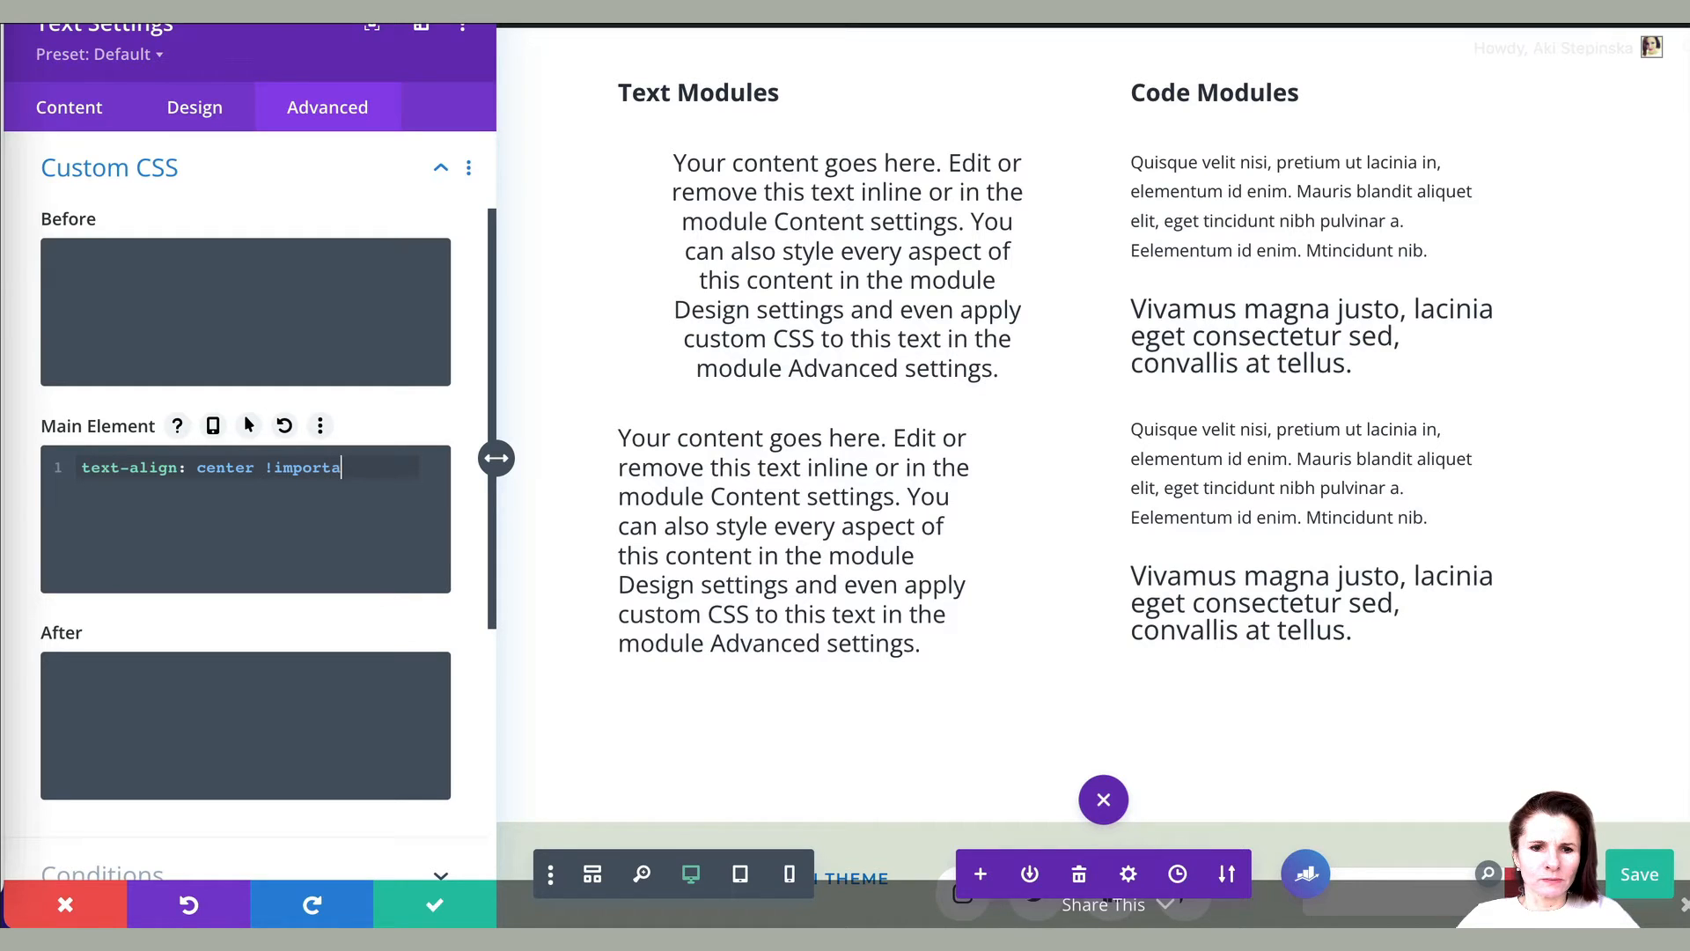
type("nt;")
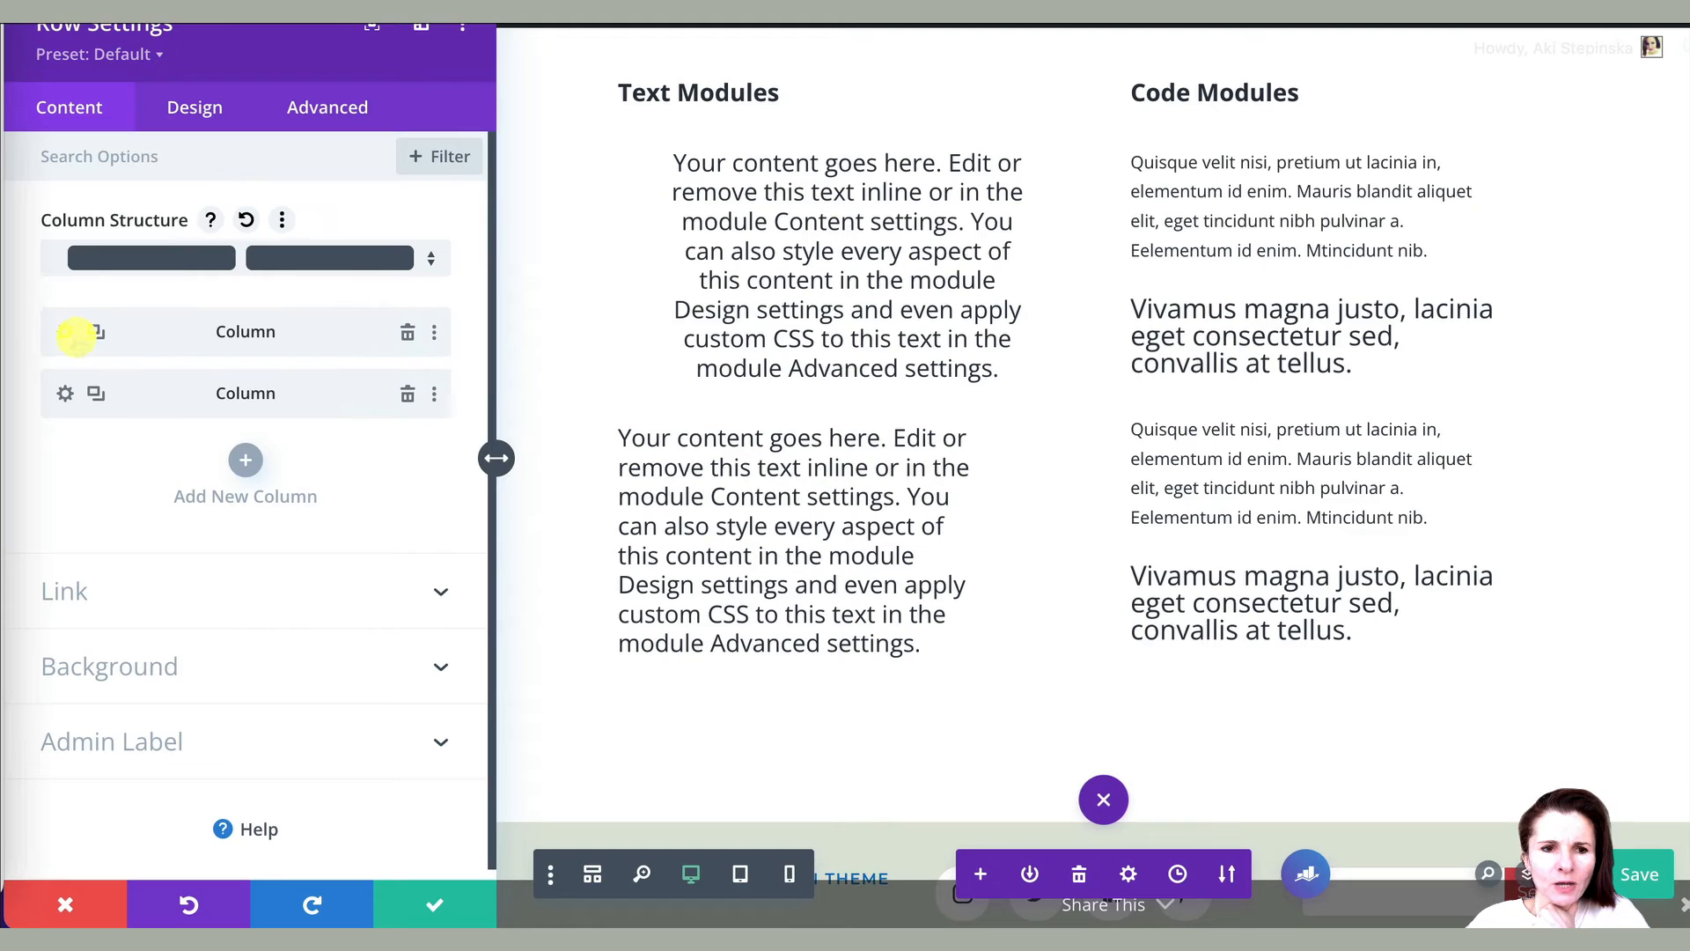
Step: Inspect the first column's Advanced Custom CSS fields, then return to its Content tab
left_click(194, 108)
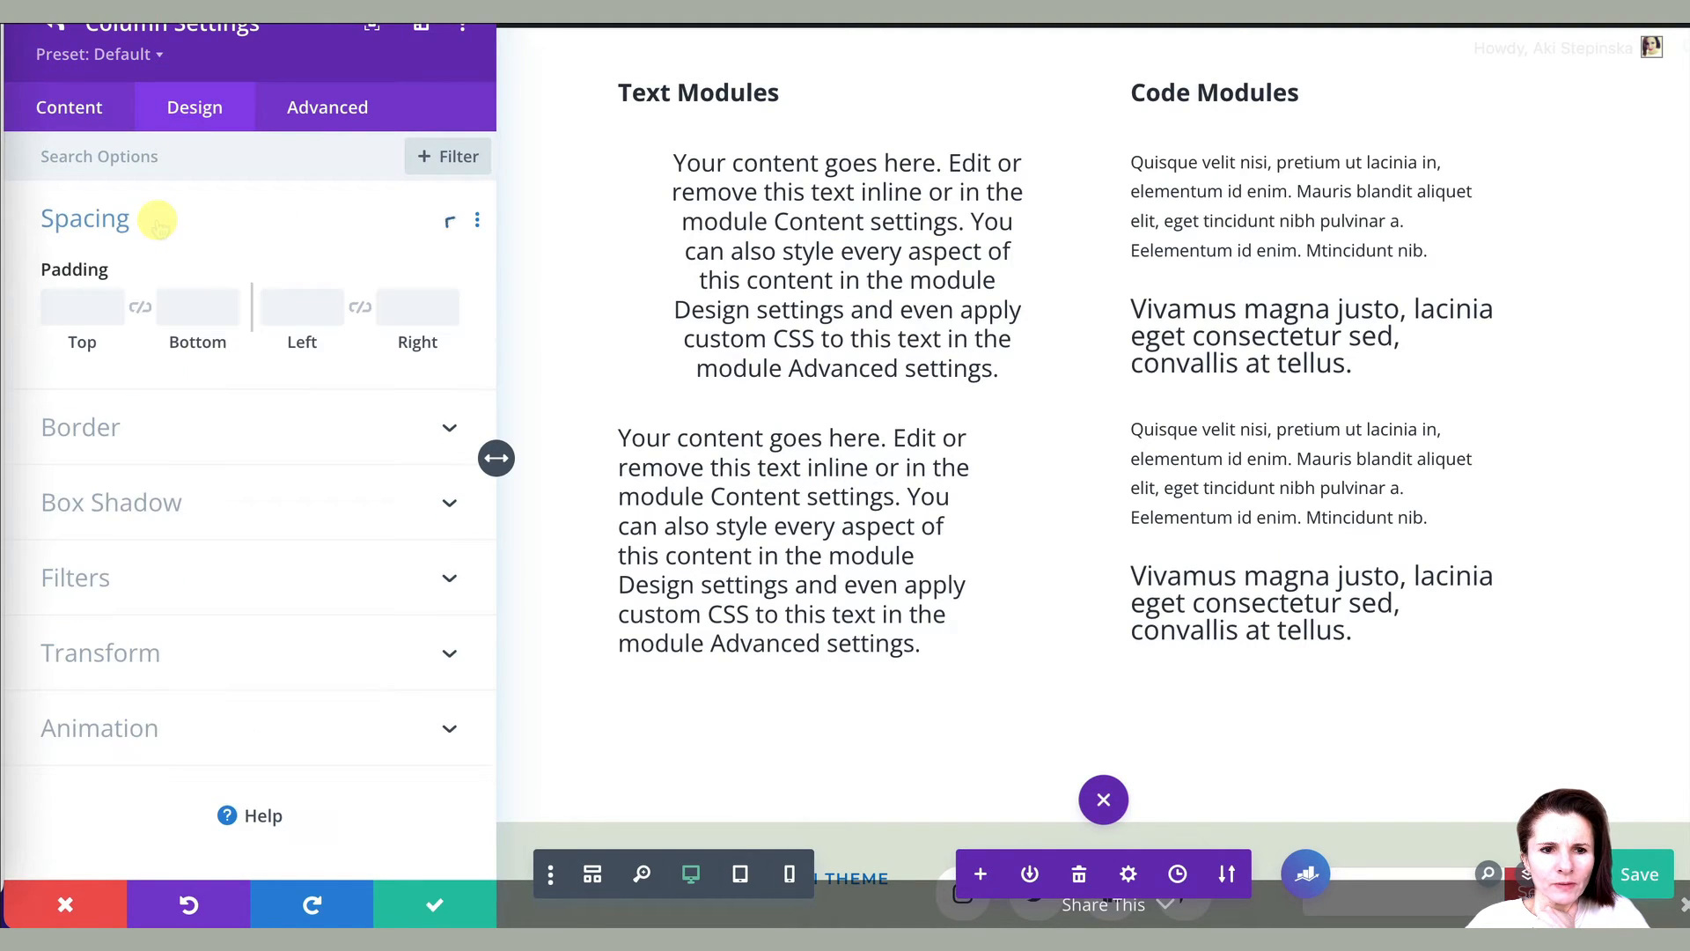
left_click(328, 108)
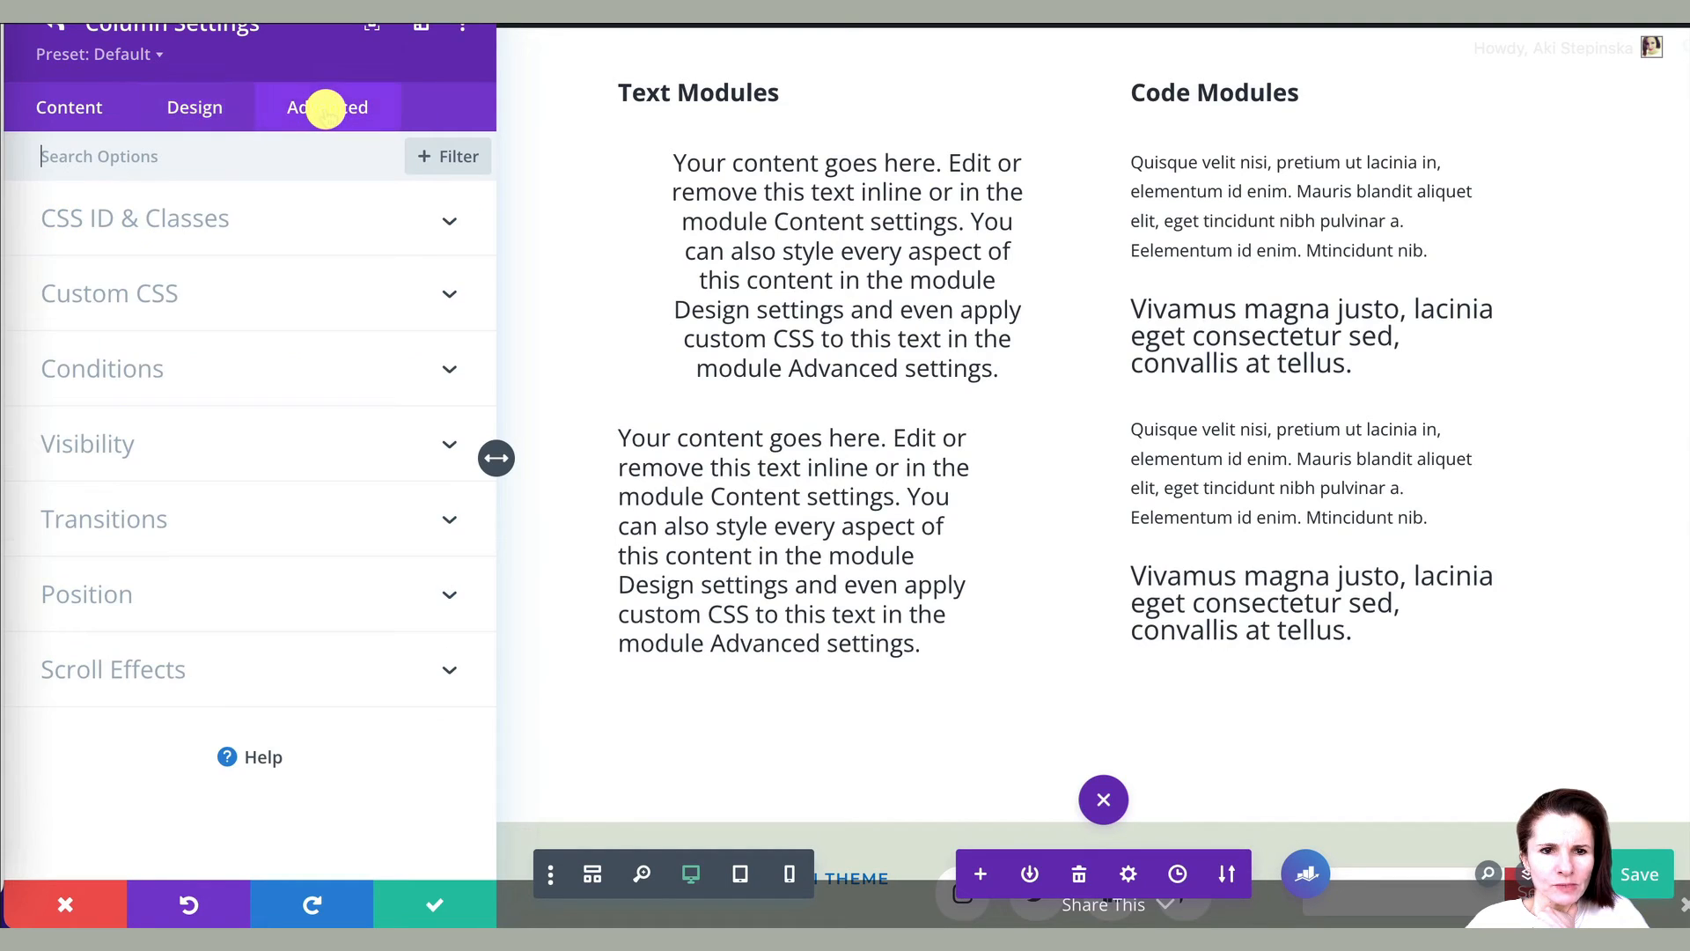
left_click(109, 294)
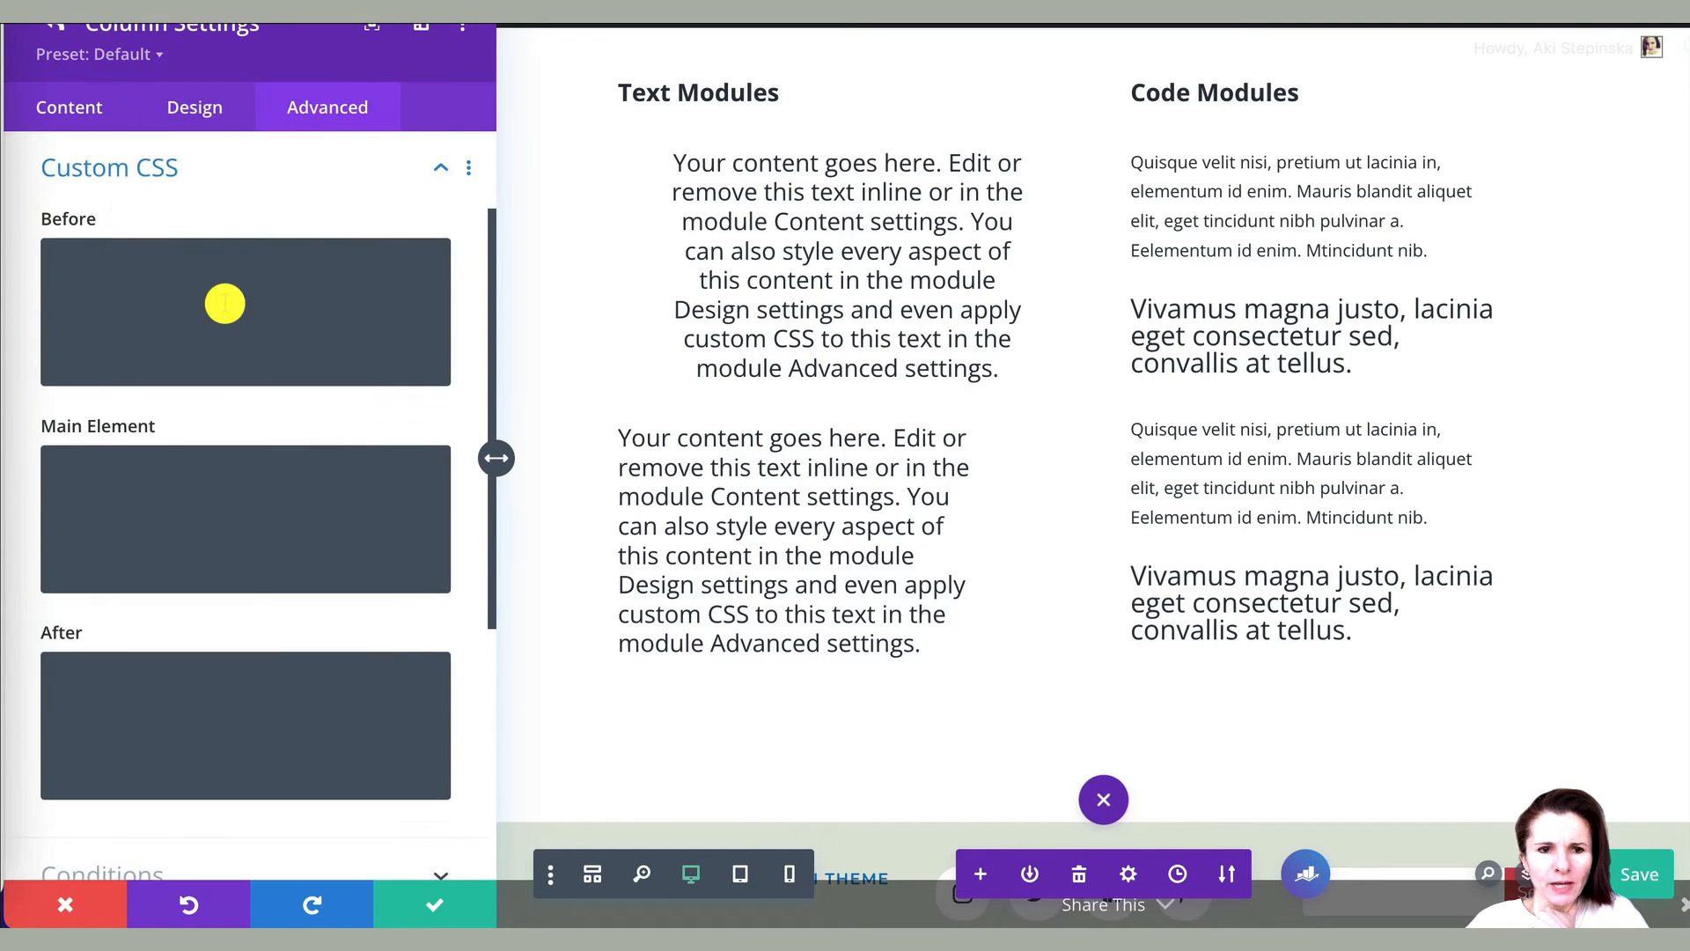
left_click(69, 108)
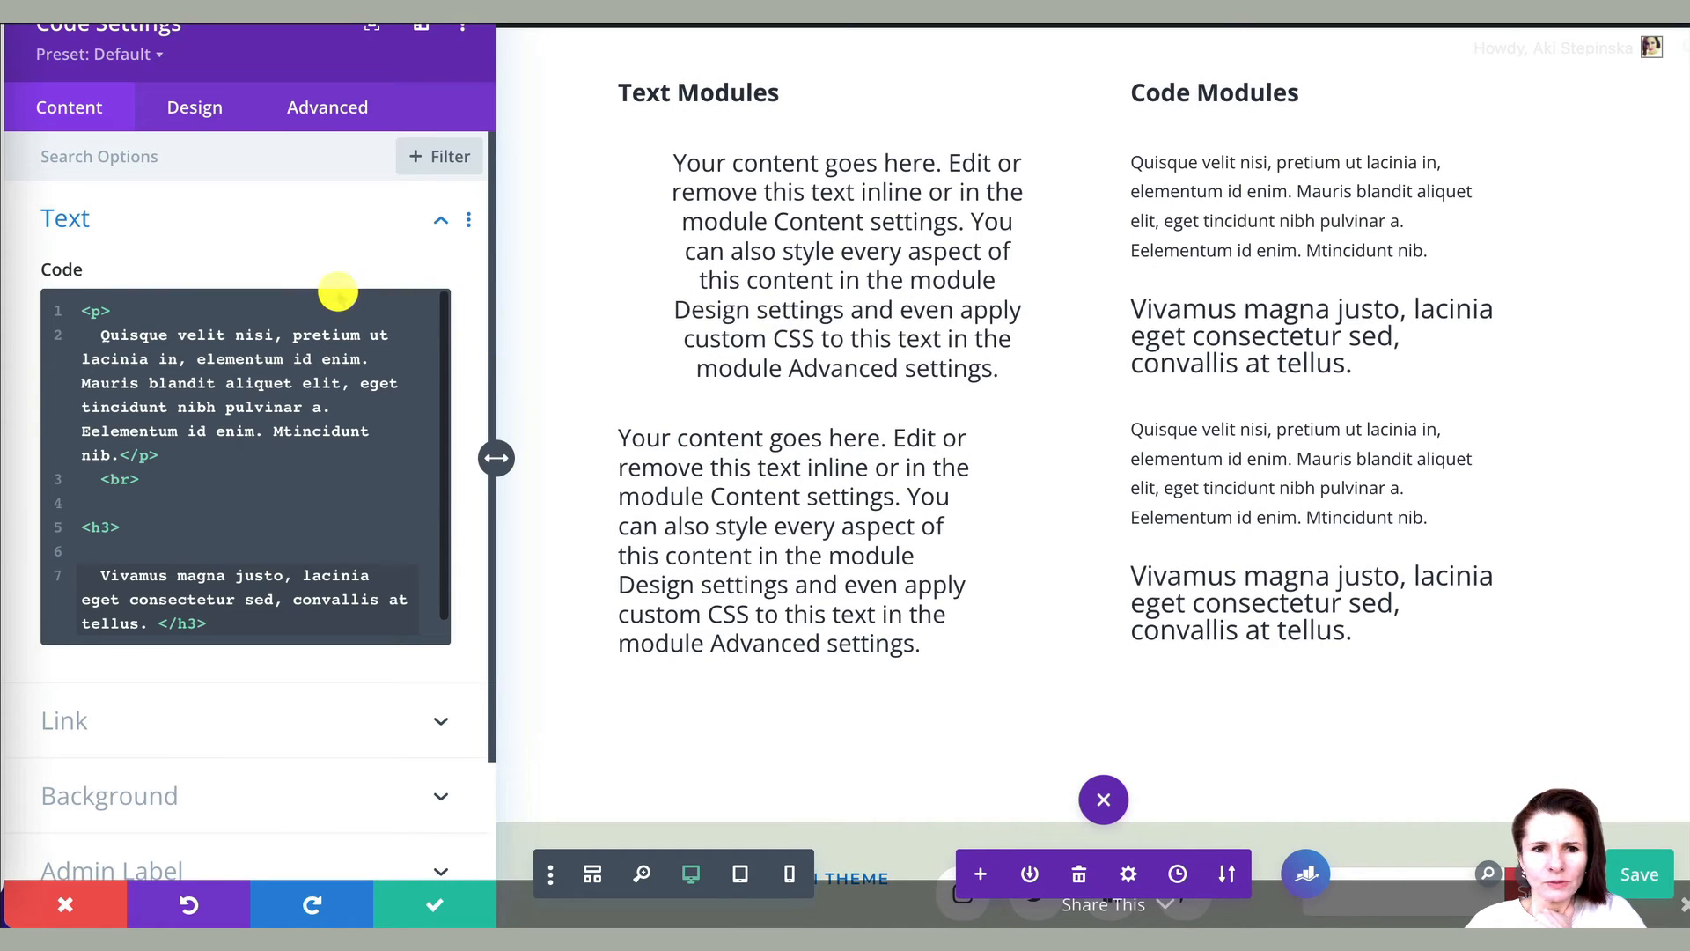
Step: Set the upper code module's Module Alignment to center so the 300px block sits centered
left_click(194, 107)
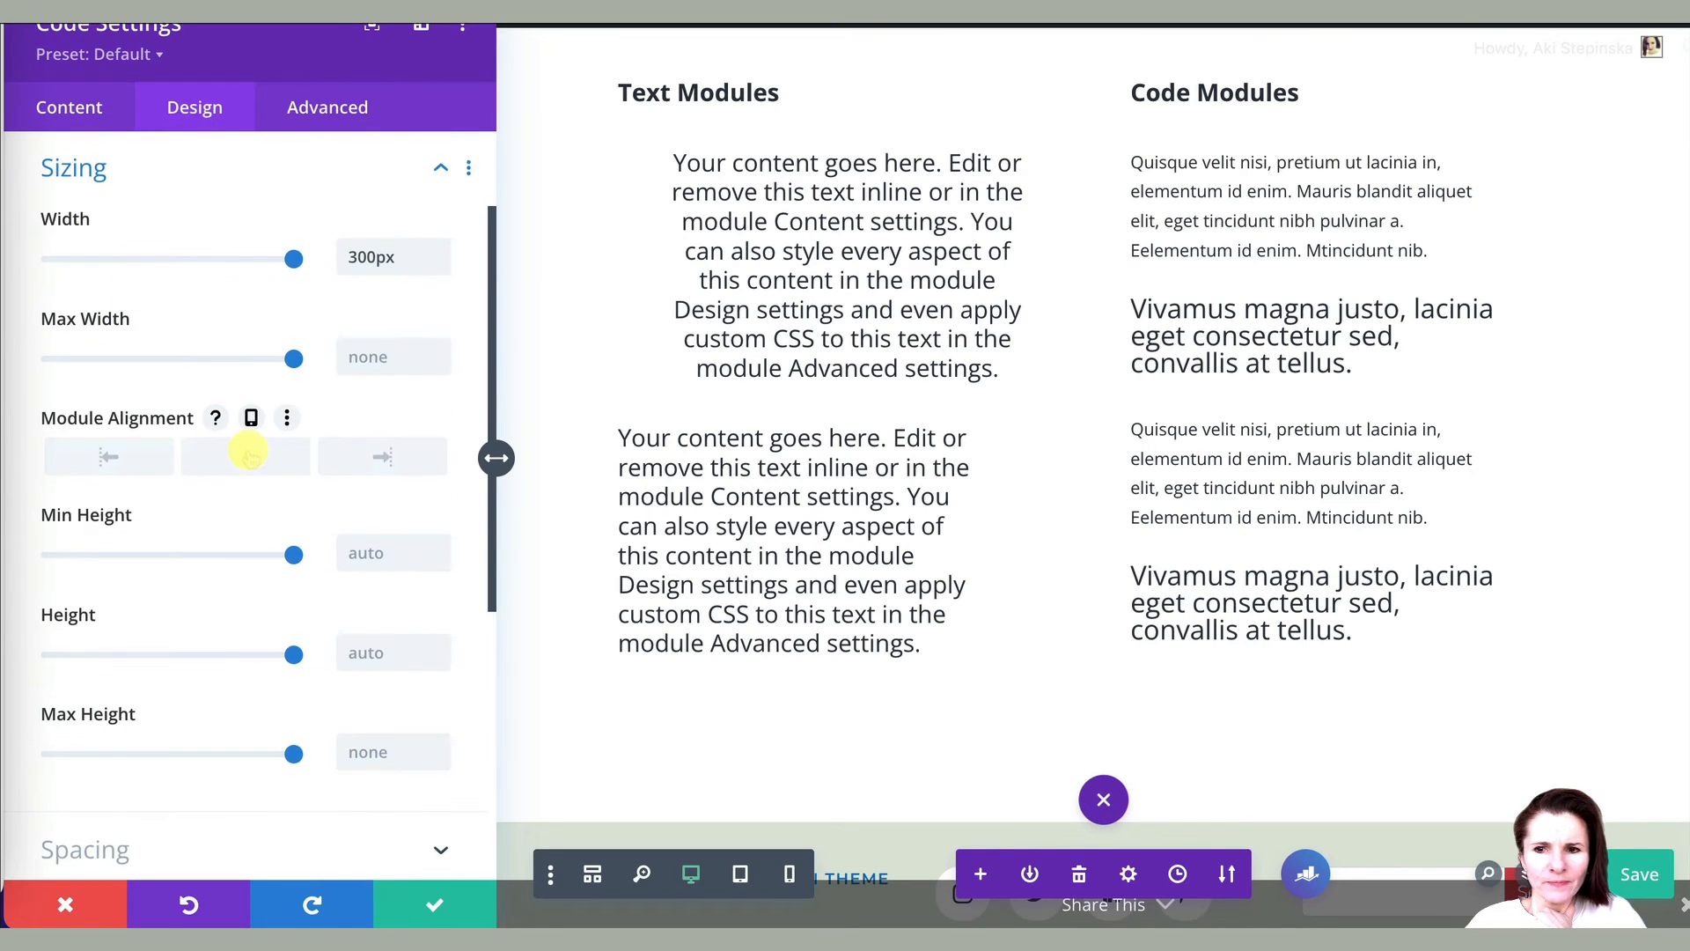
left_click(246, 456)
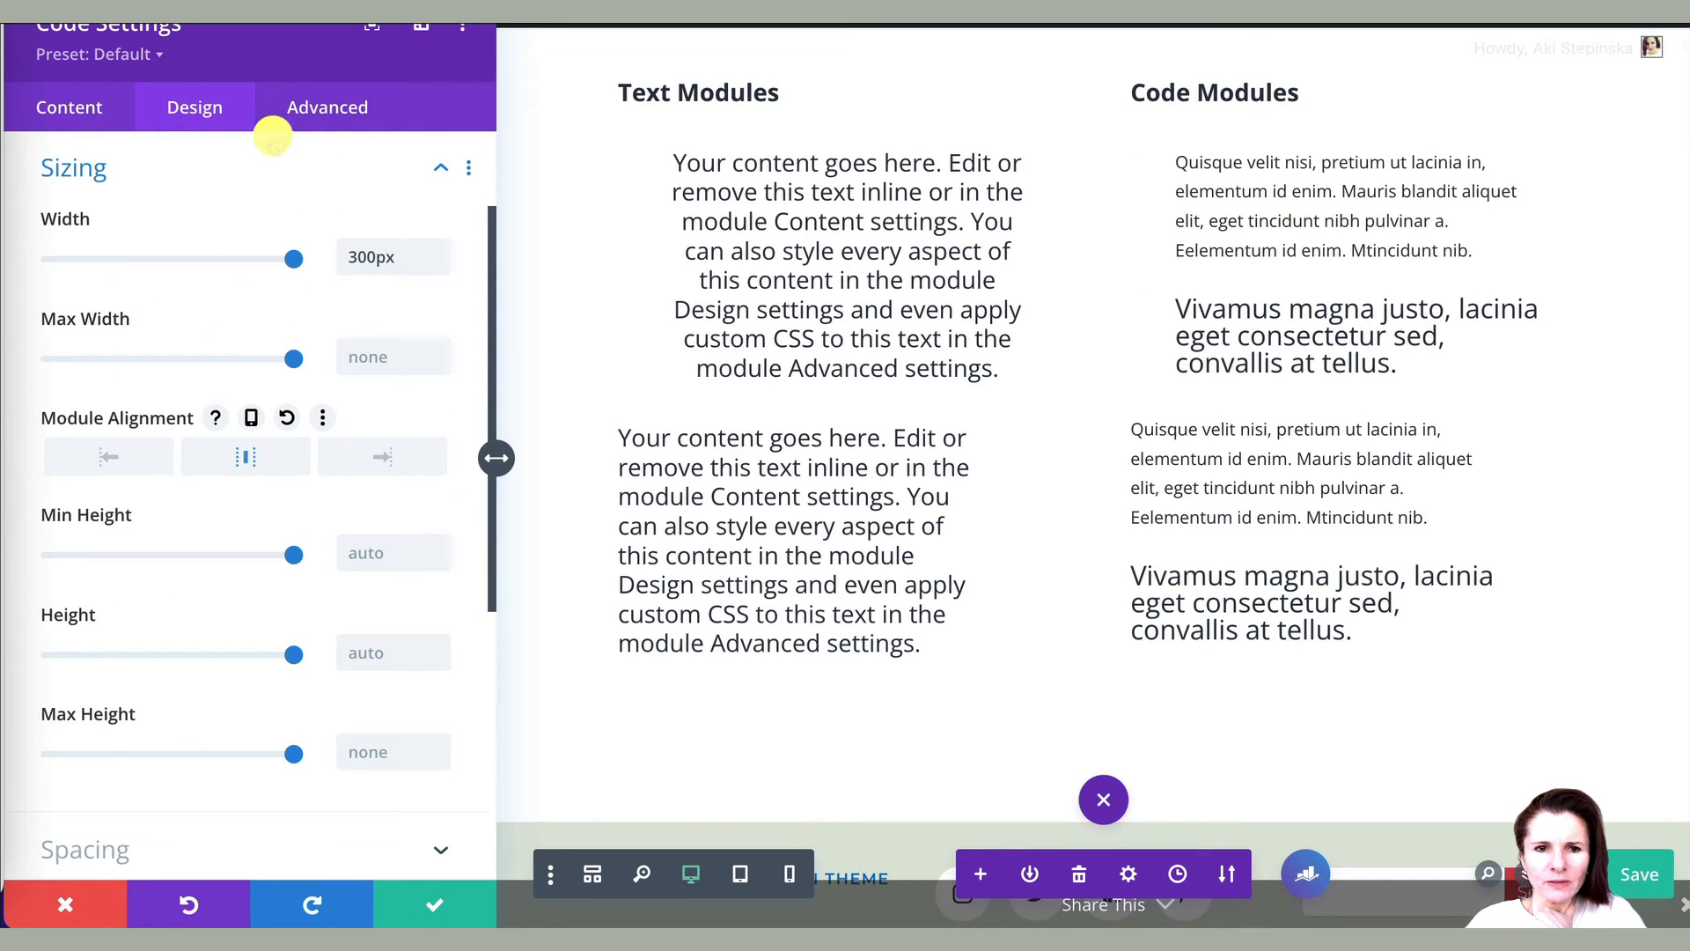
left_click(327, 107)
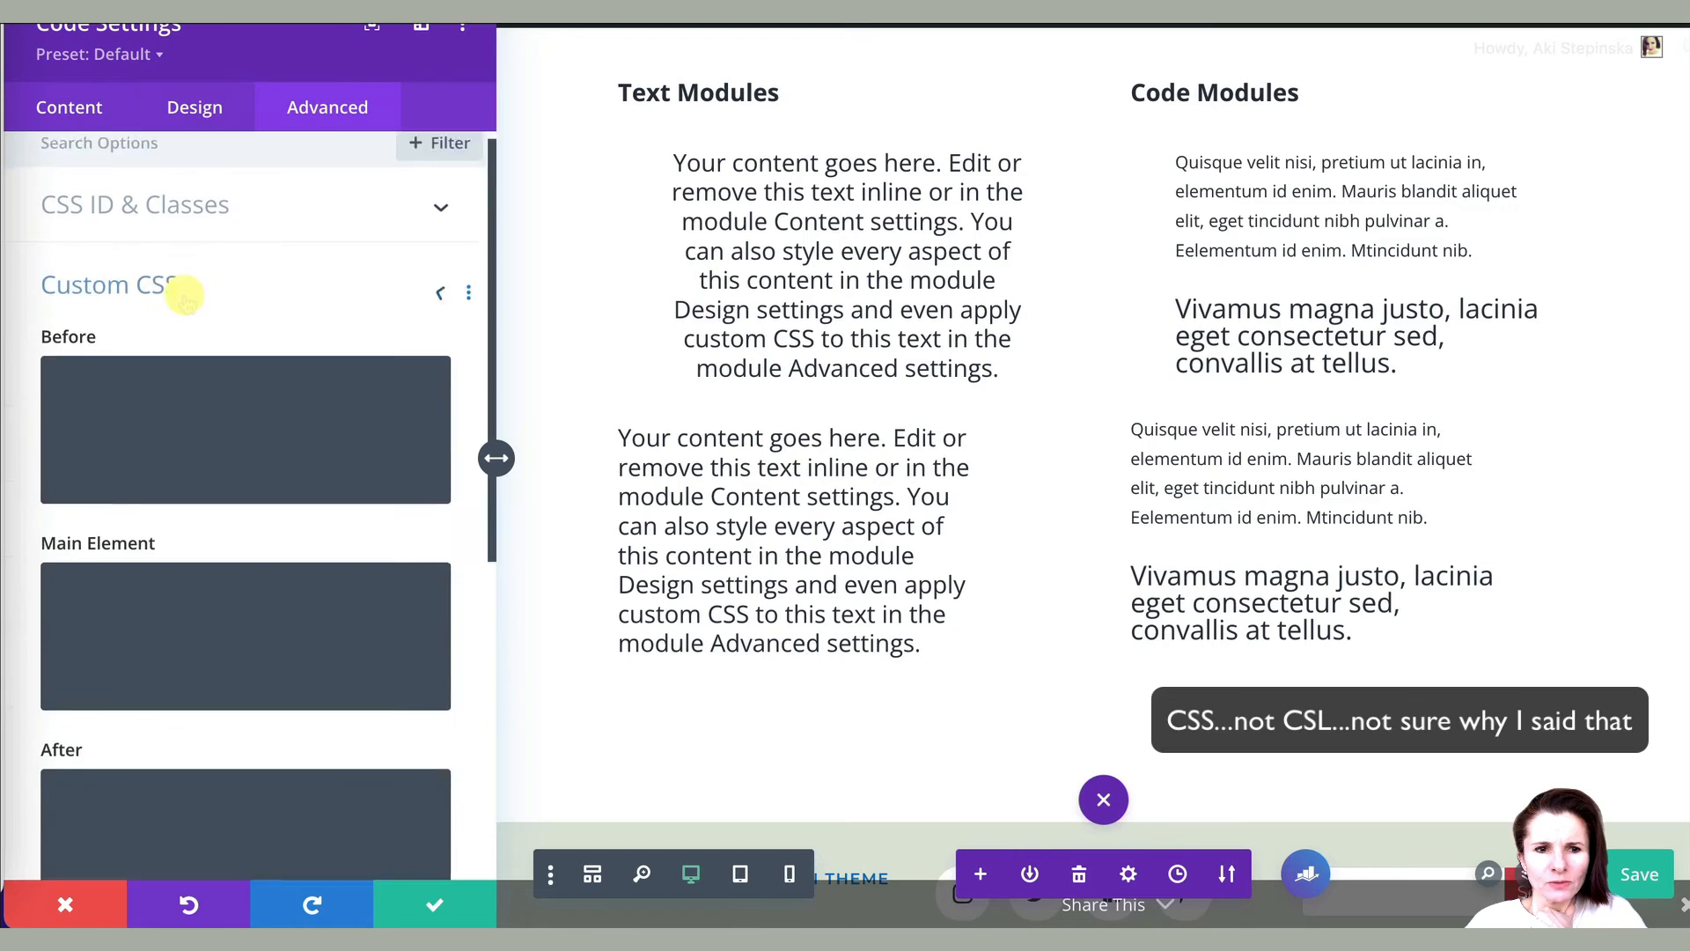
Step: Leave the code module's Custom CSS fields empty and save its settings
scroll("down", 3)
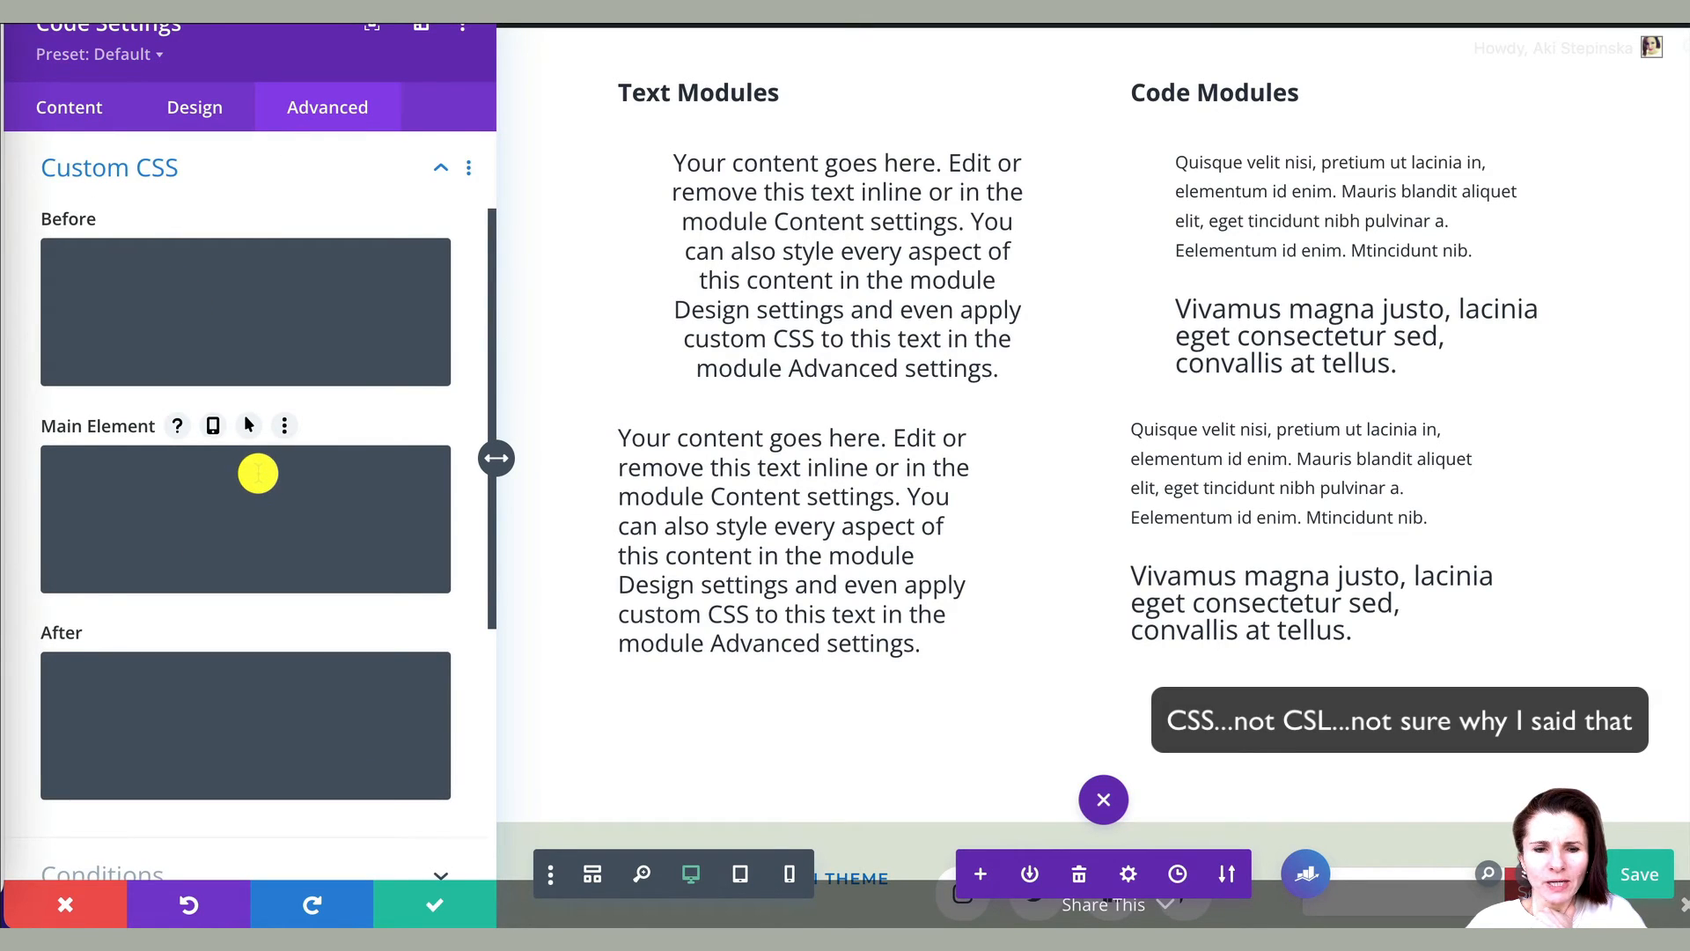
mouse_move(304, 507)
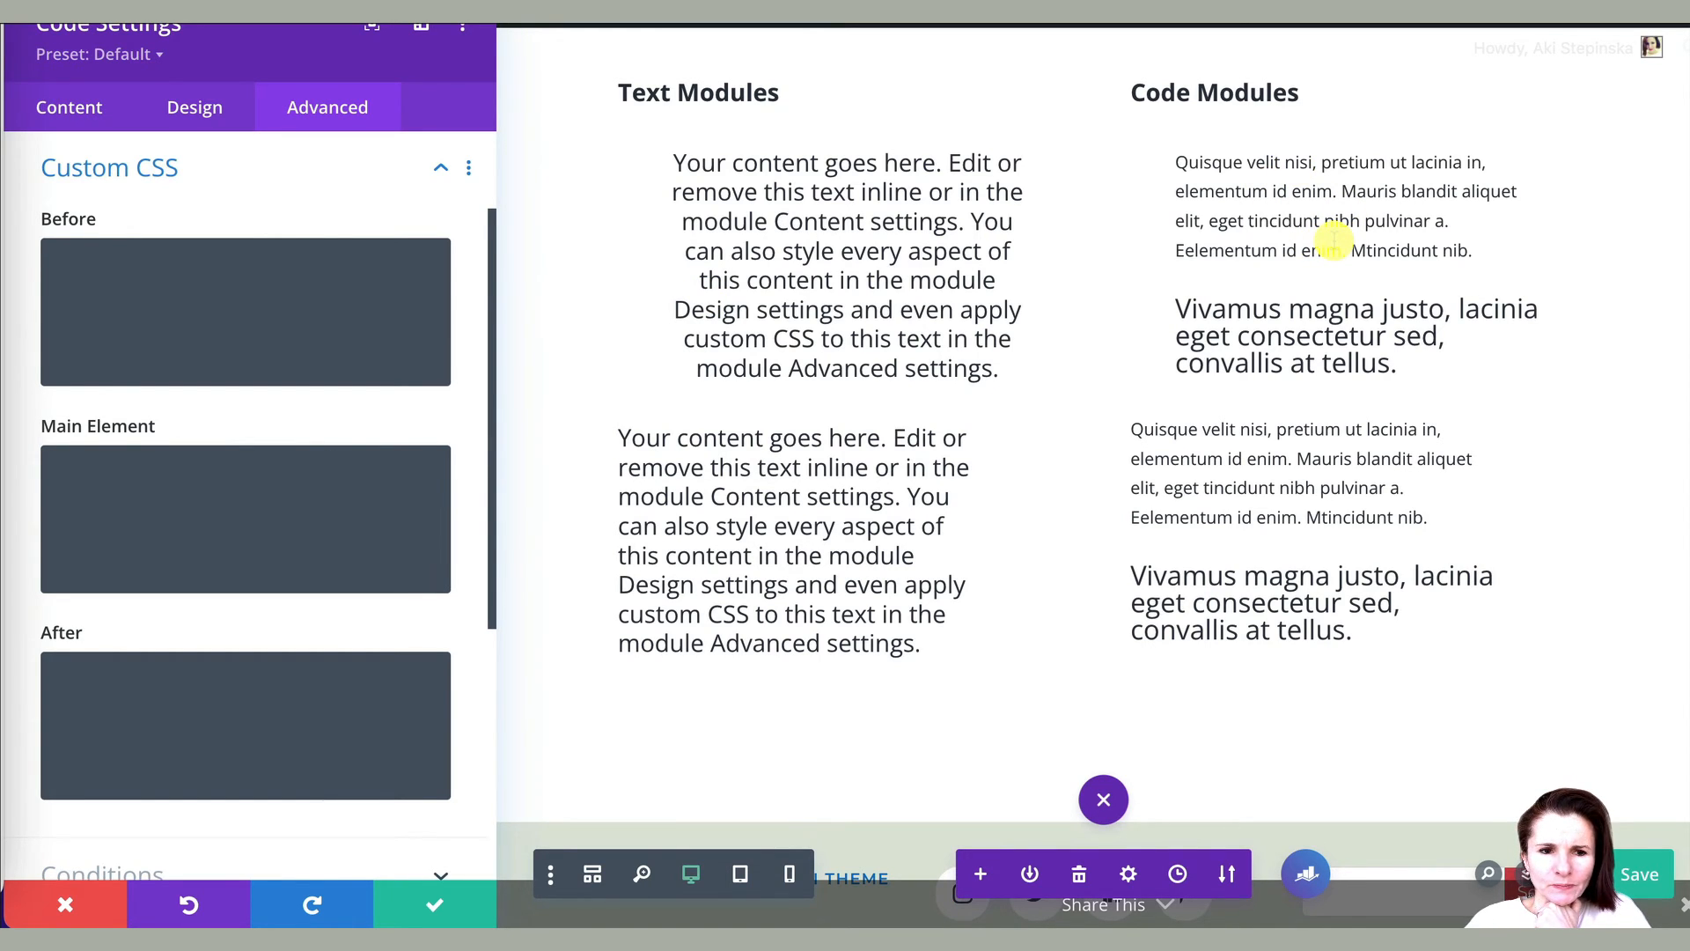
mouse_move(308, 509)
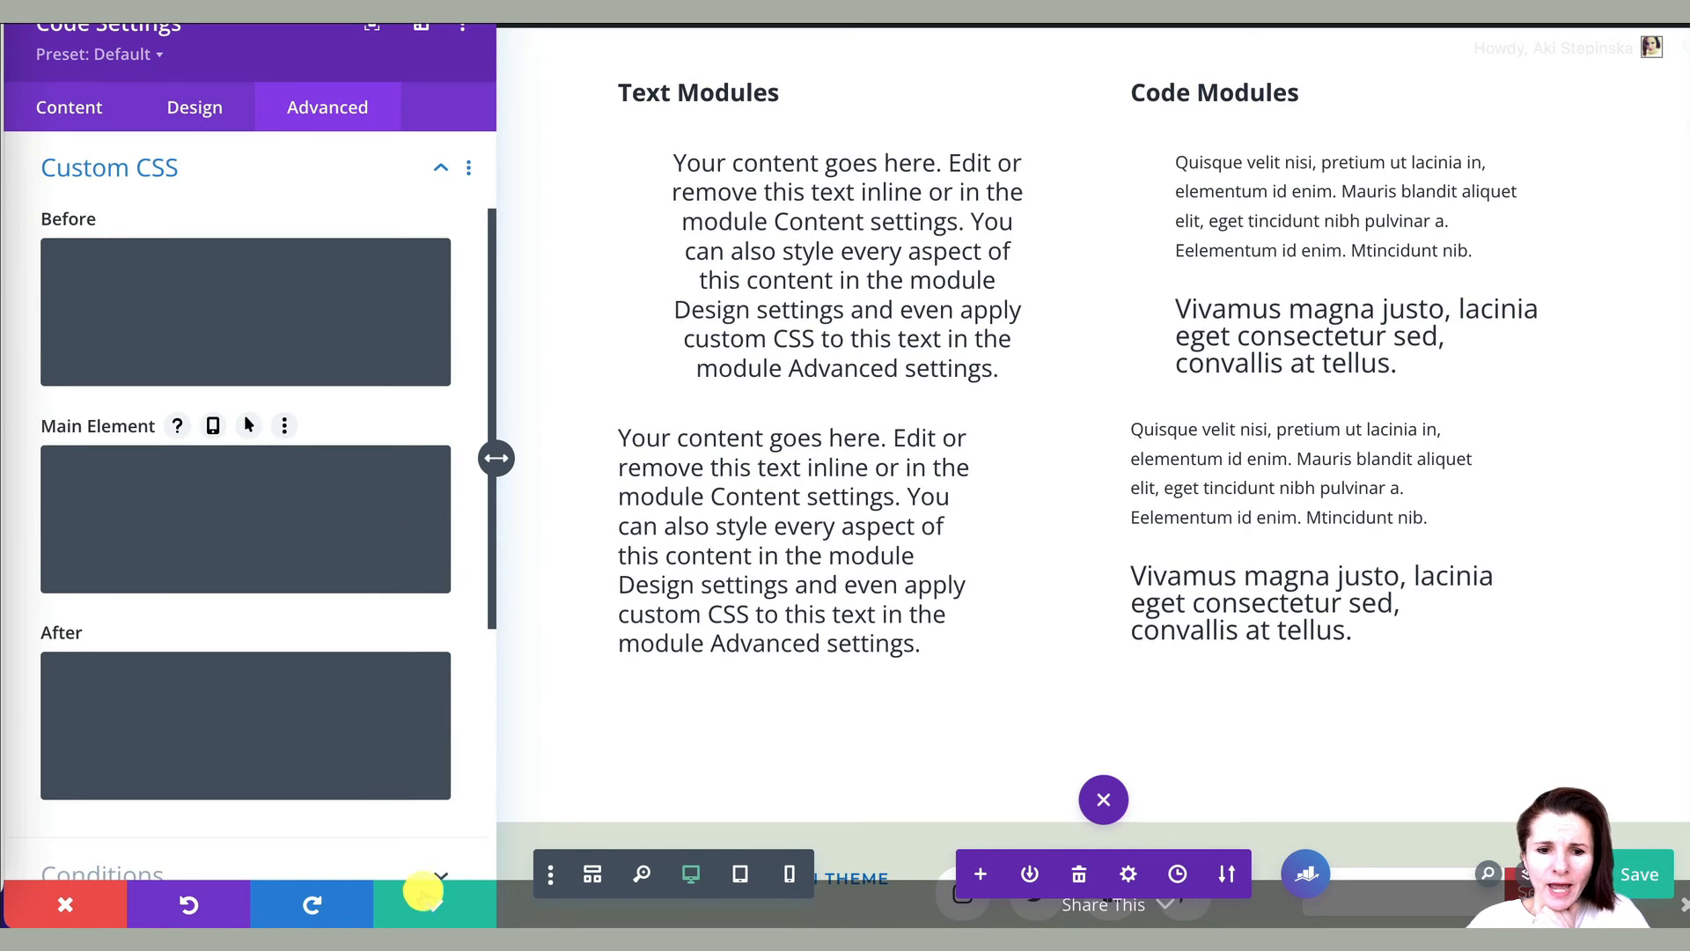
left_click(1102, 800)
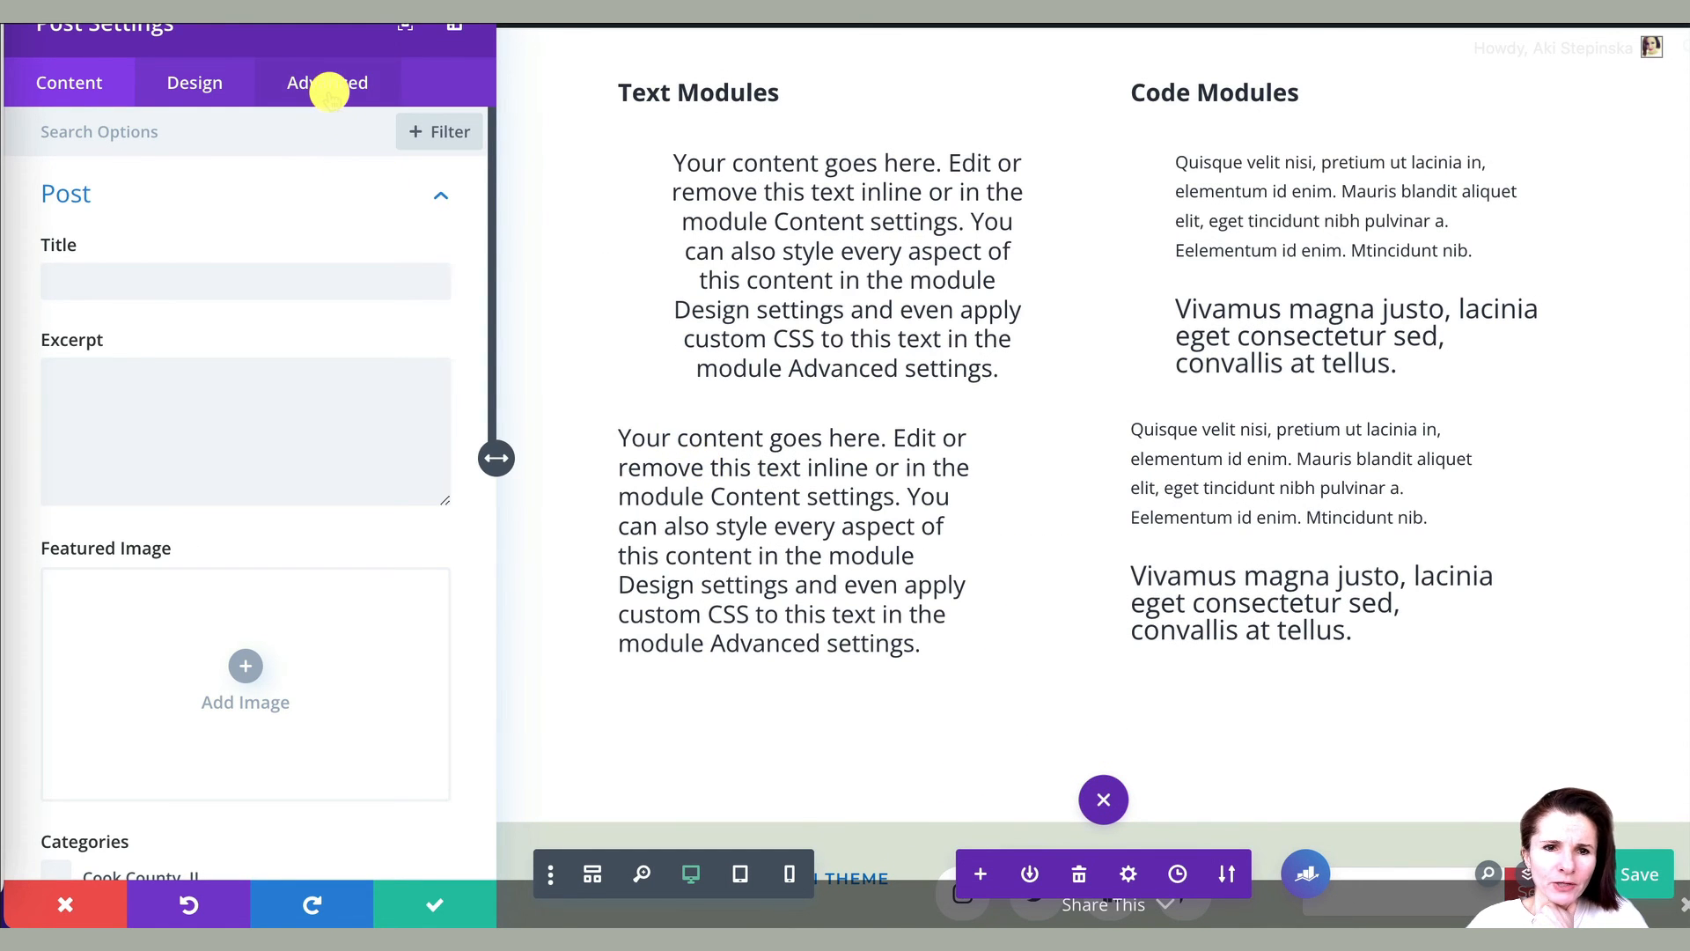
Step: Dismiss the Post Settings panel to view the two-column layout with both modules centered
left_click(328, 83)
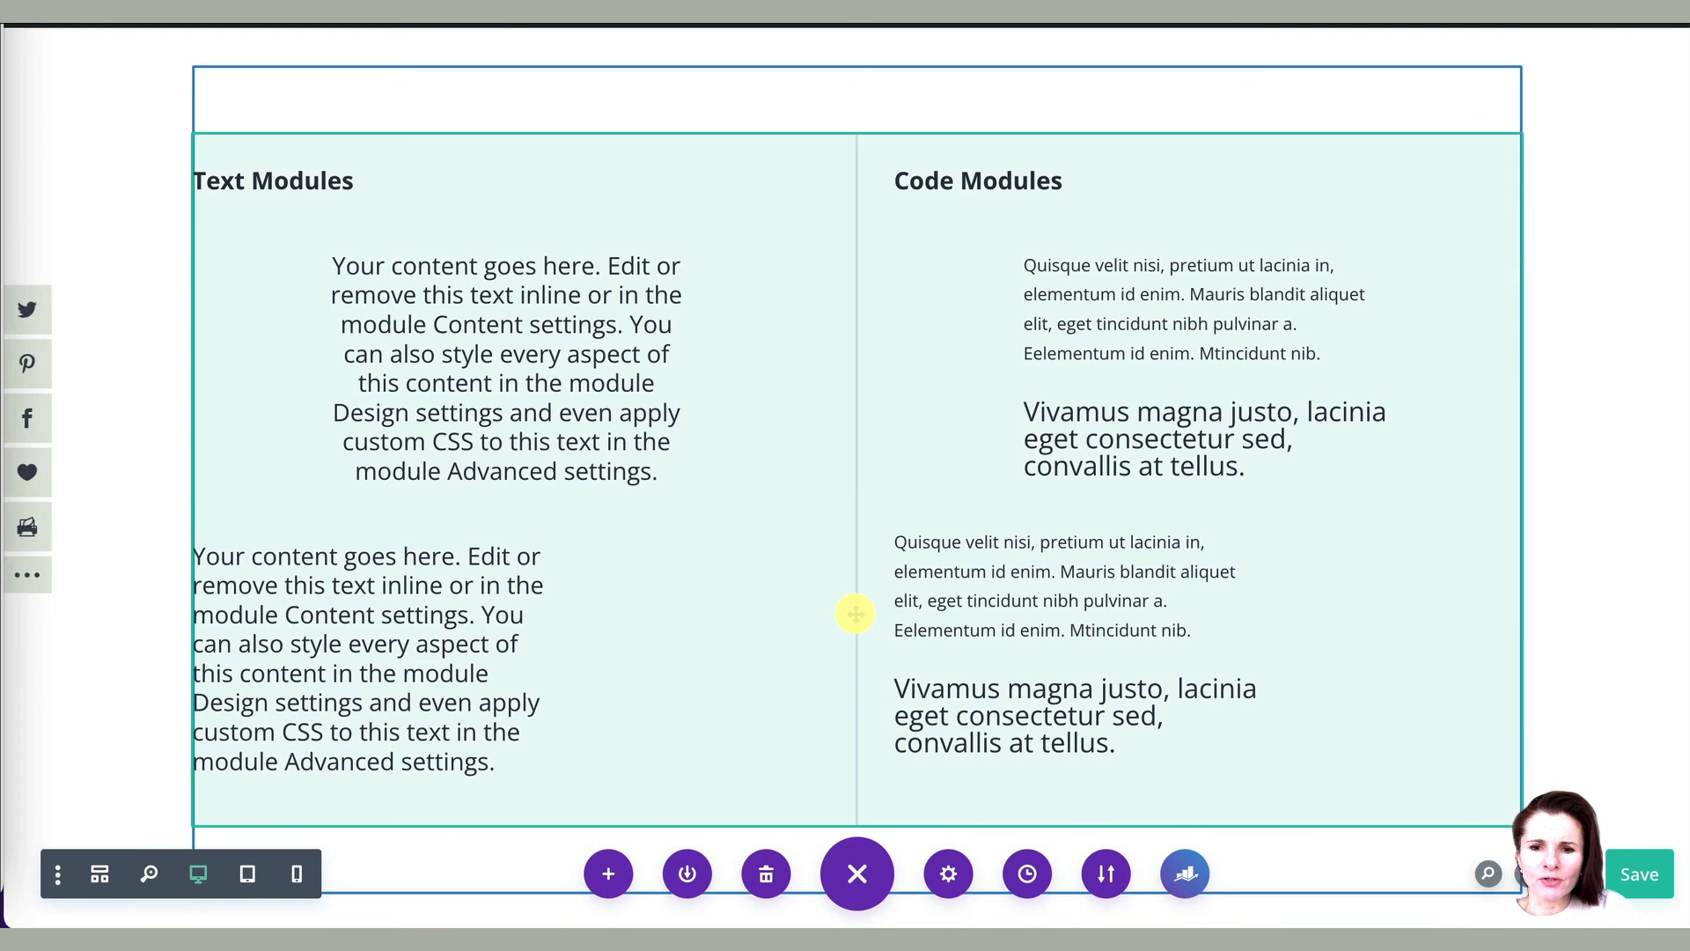
left_click(1204, 366)
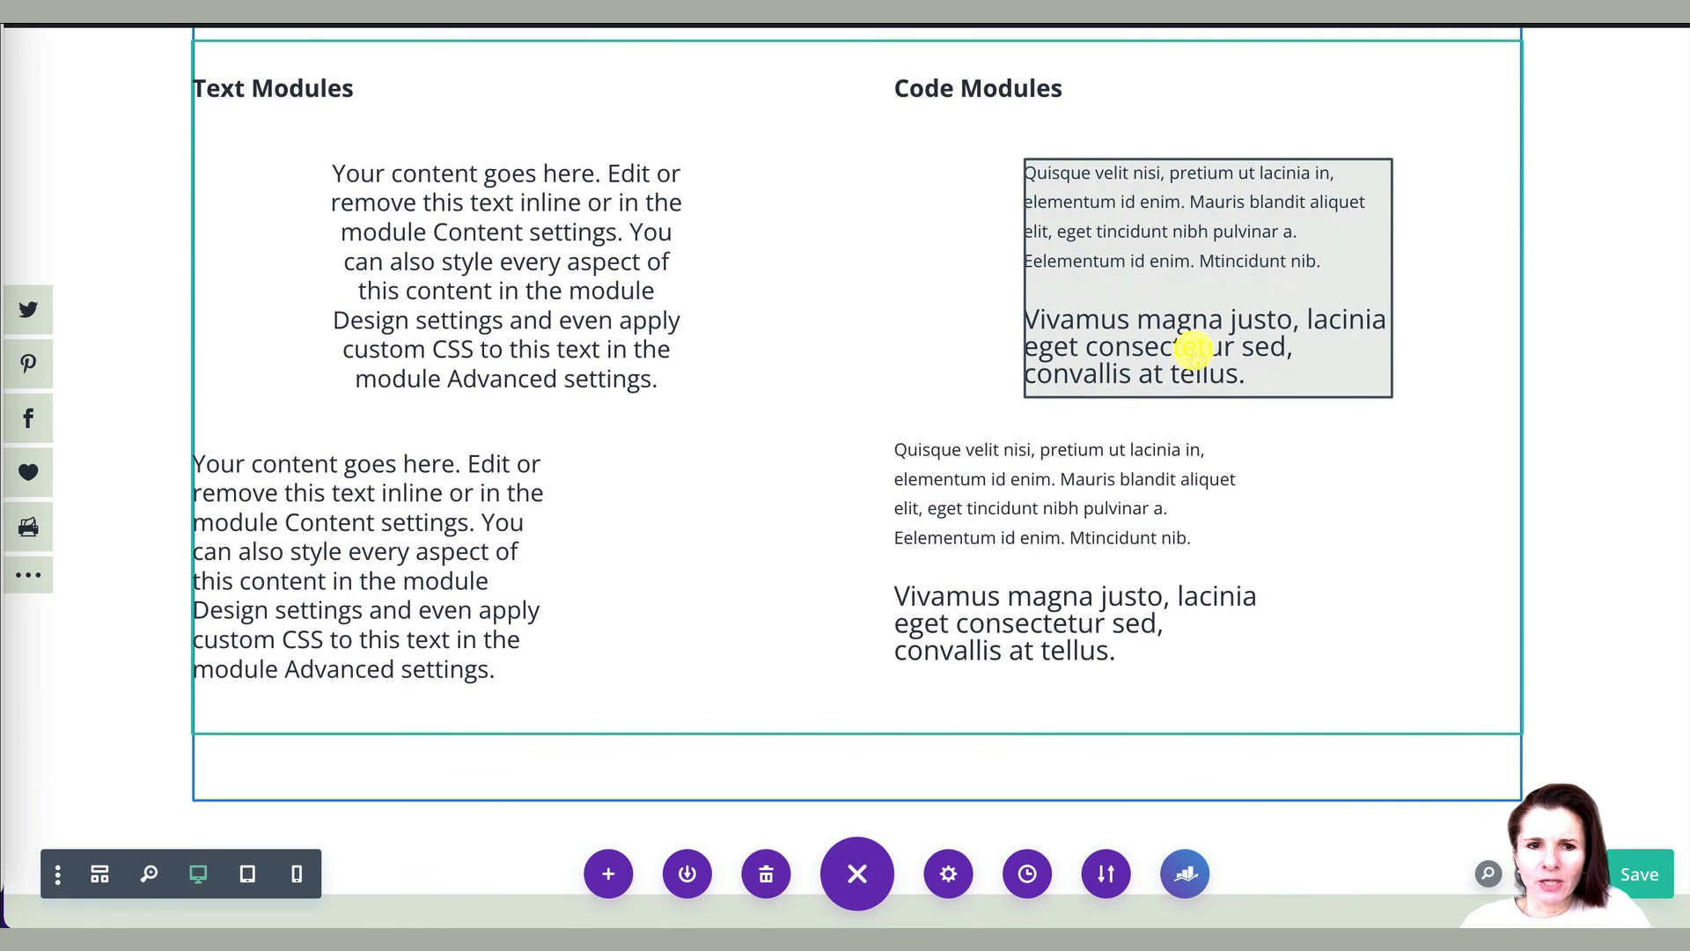
scroll("up", 3)
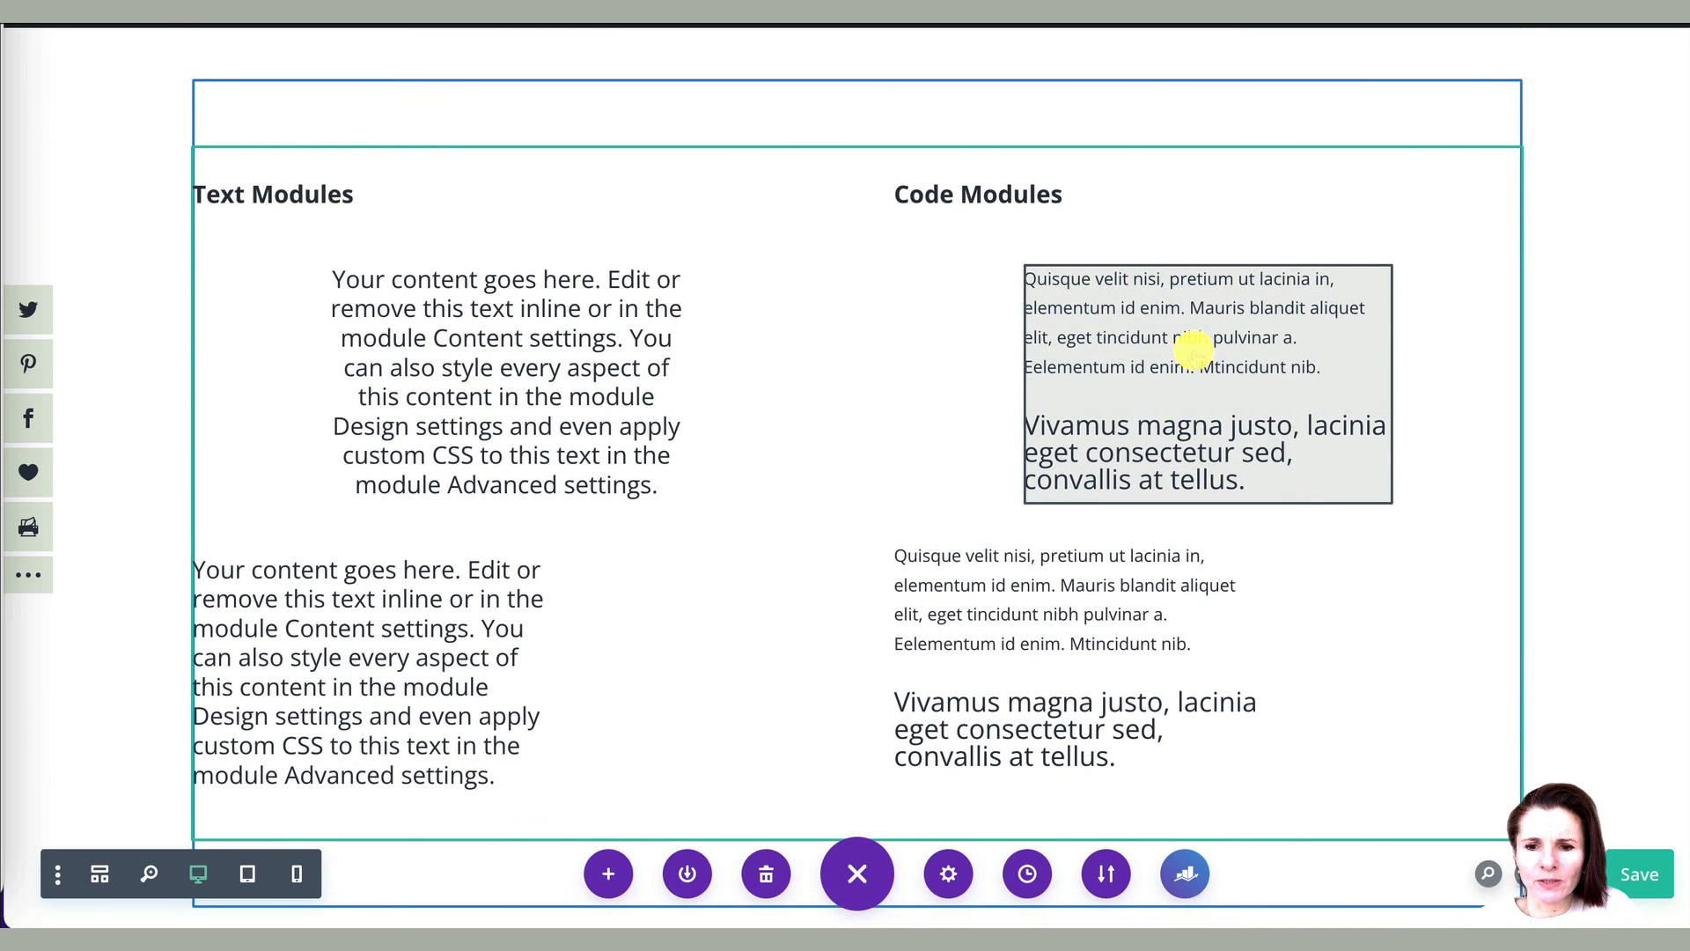